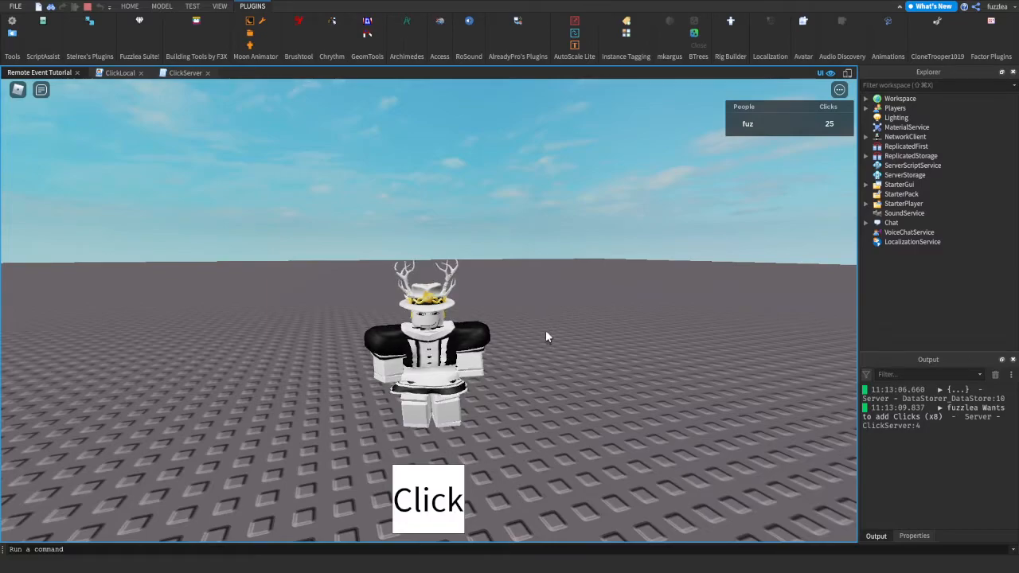
pyautogui.moveTo(481, 446)
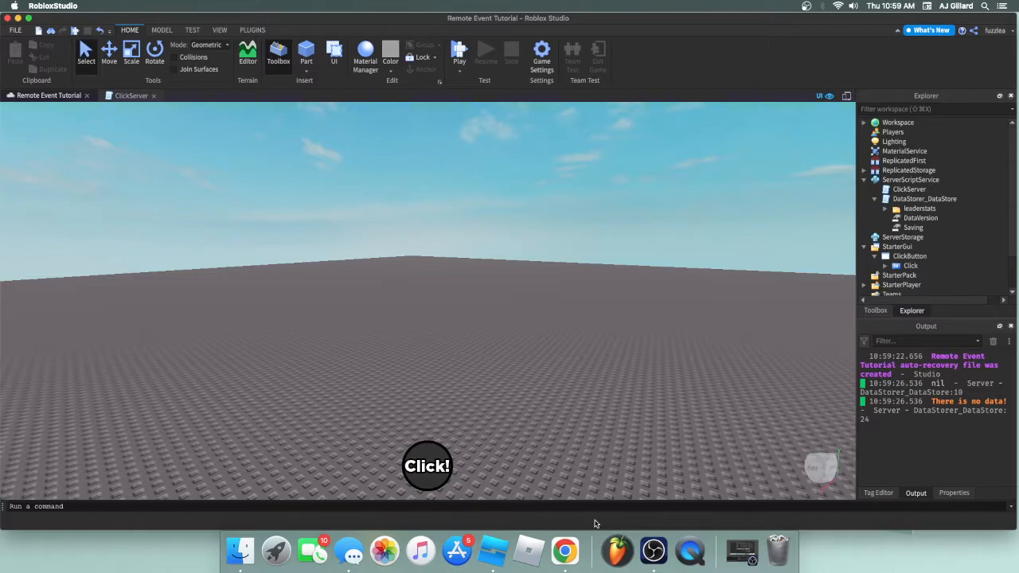
pyautogui.moveTo(592, 210)
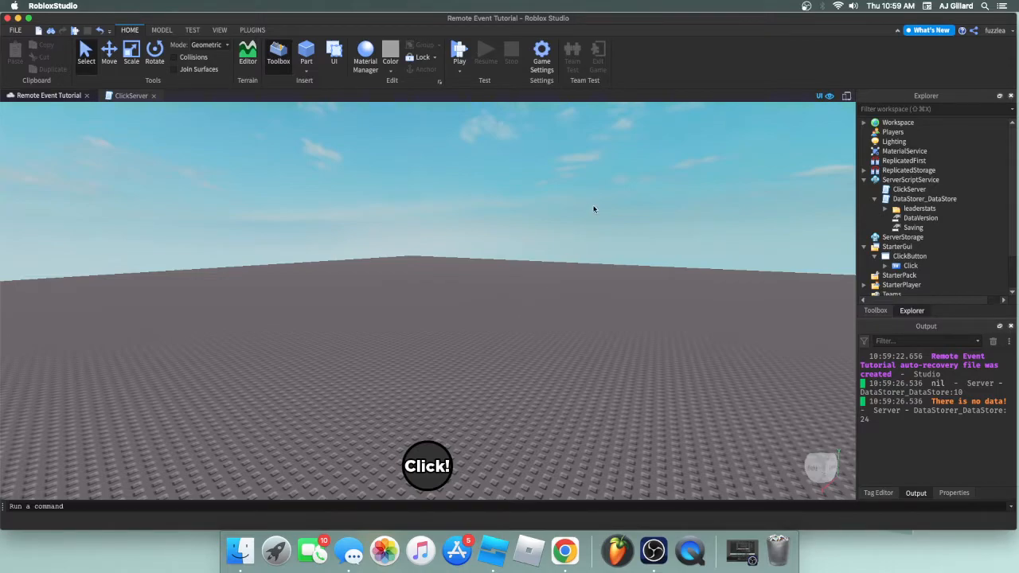
pyautogui.moveTo(746, 207)
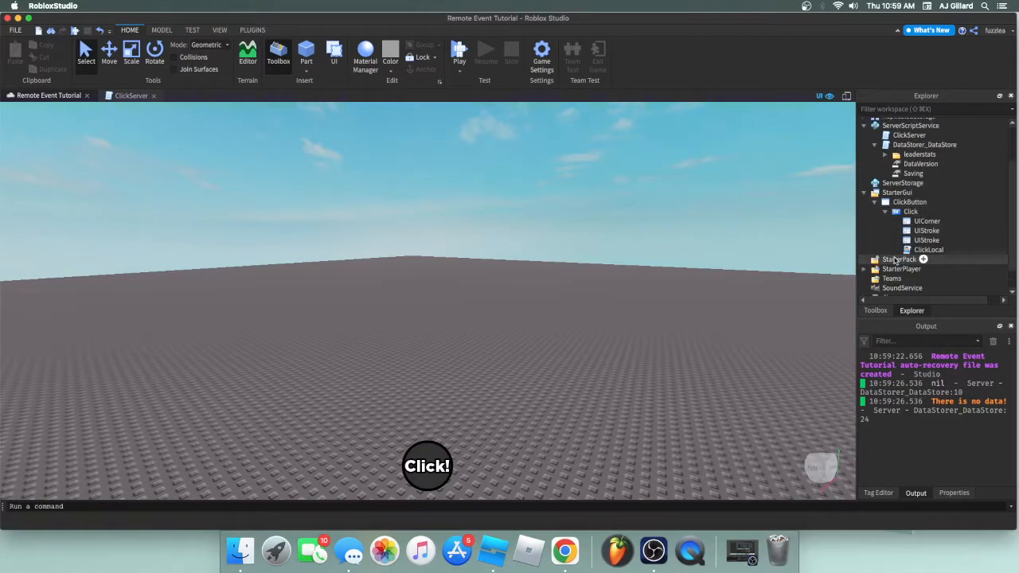
# Open the ClickLocal script from StarterGui > ClickButton > Click in a new tab.
pyautogui.doubleClick(927, 248)
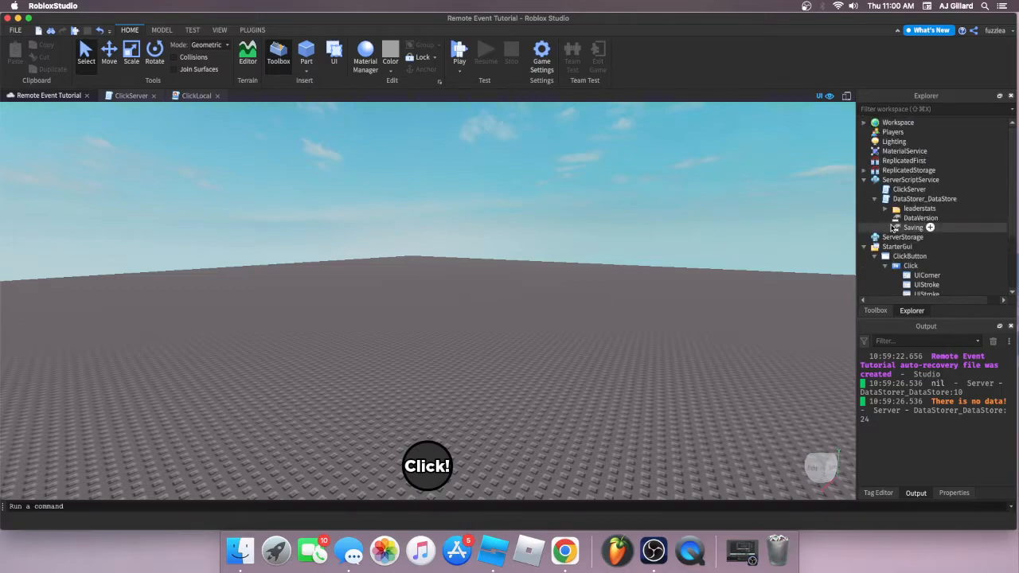
pyautogui.scroll(-3)
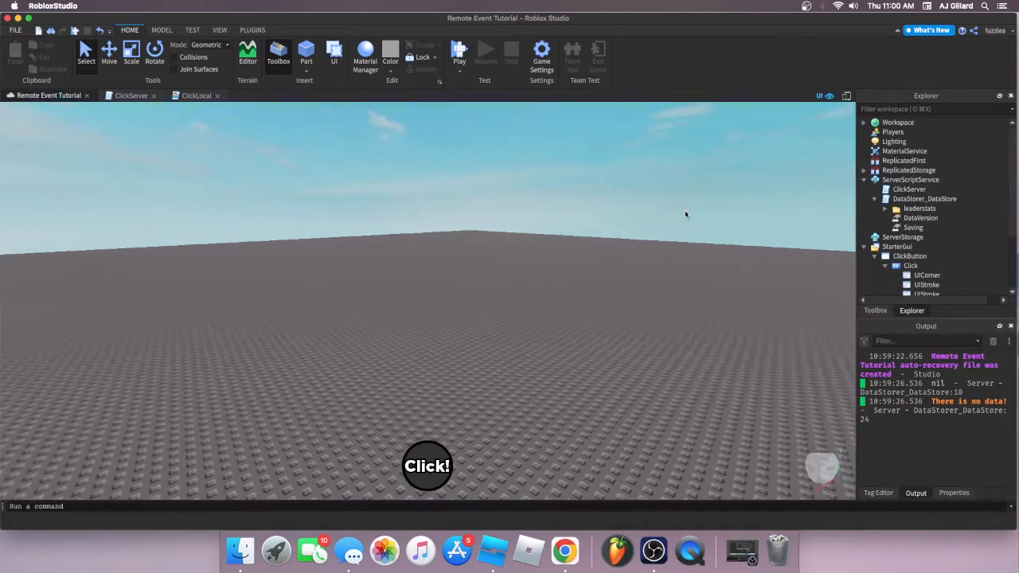
pyautogui.click(458, 56)
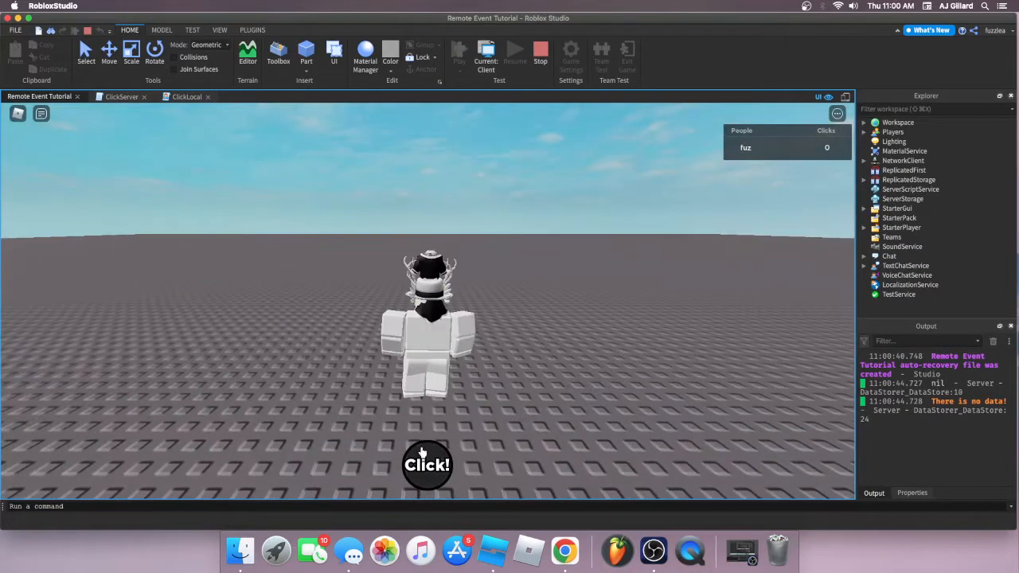
pyautogui.click(426, 464)
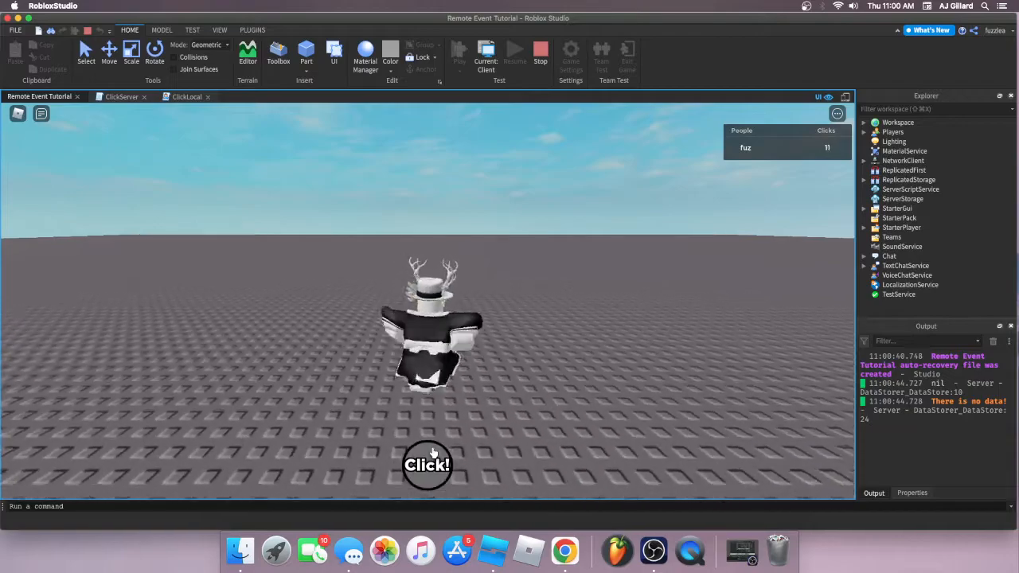
pyautogui.click(426, 465)
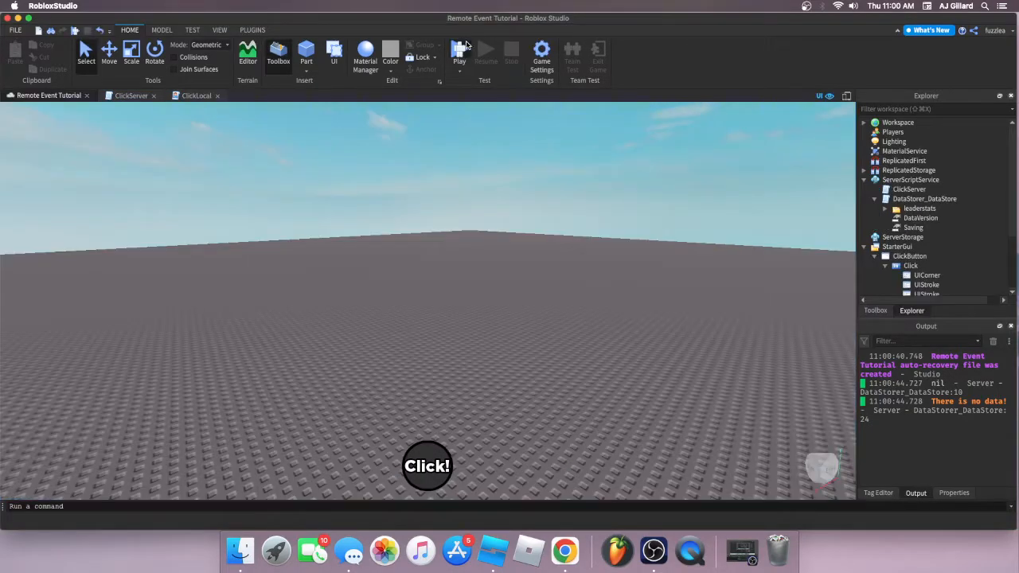
# Join the game in Roblox Player and press the Click button until Clicks reaches 14.
pyautogui.click(458, 55)
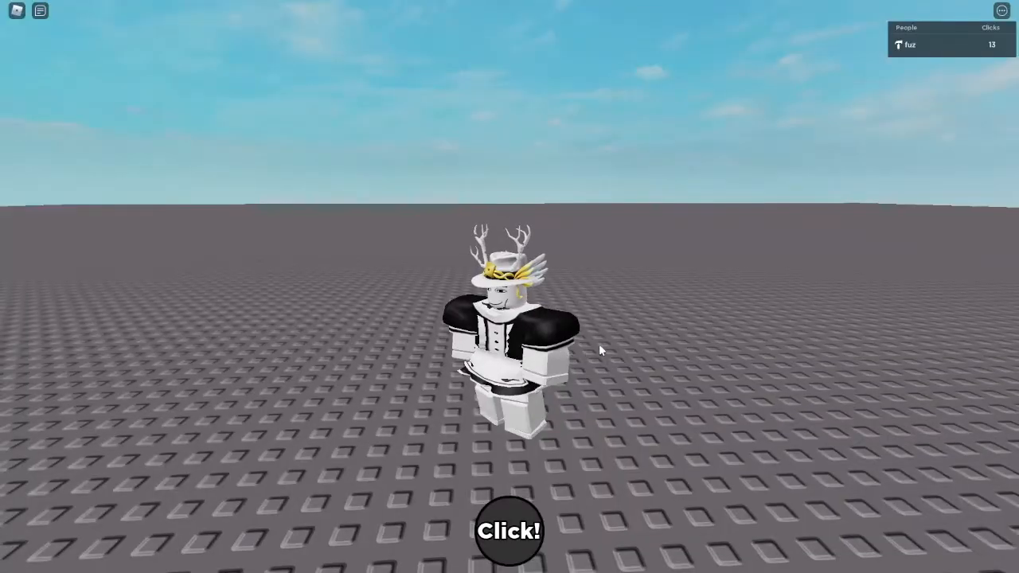
pyautogui.click(911, 44)
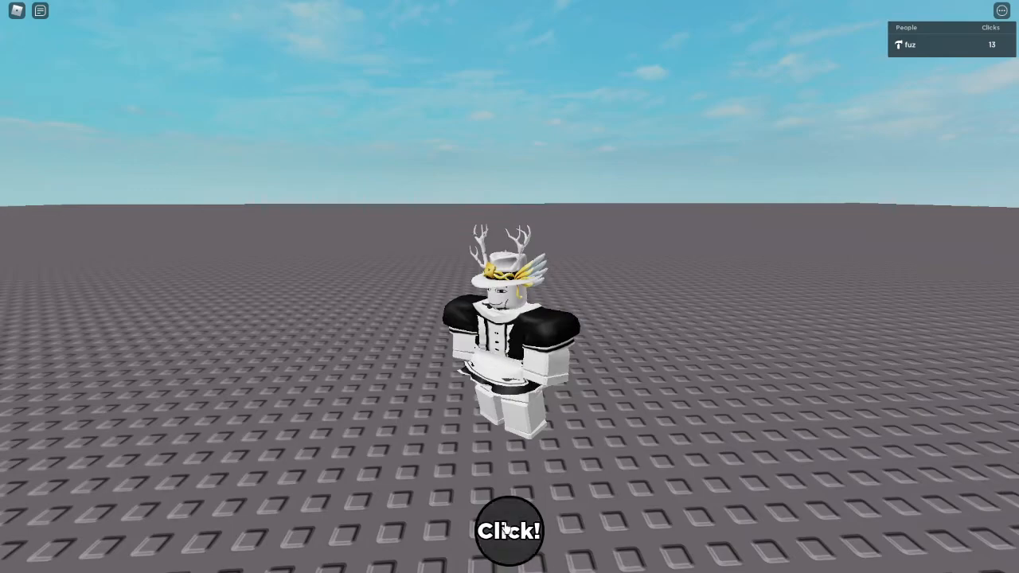
pyautogui.click(510, 531)
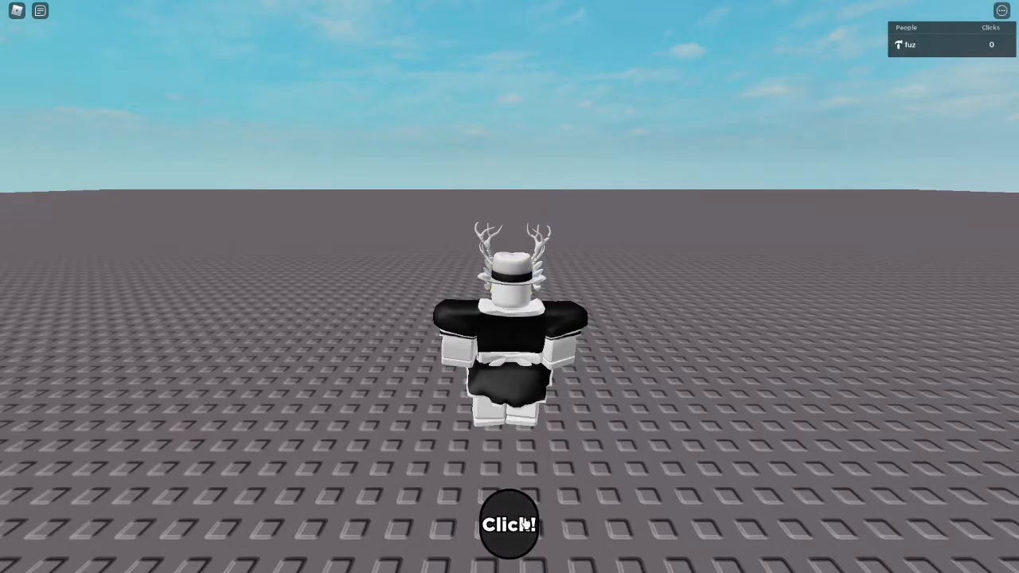
pyautogui.click(509, 524)
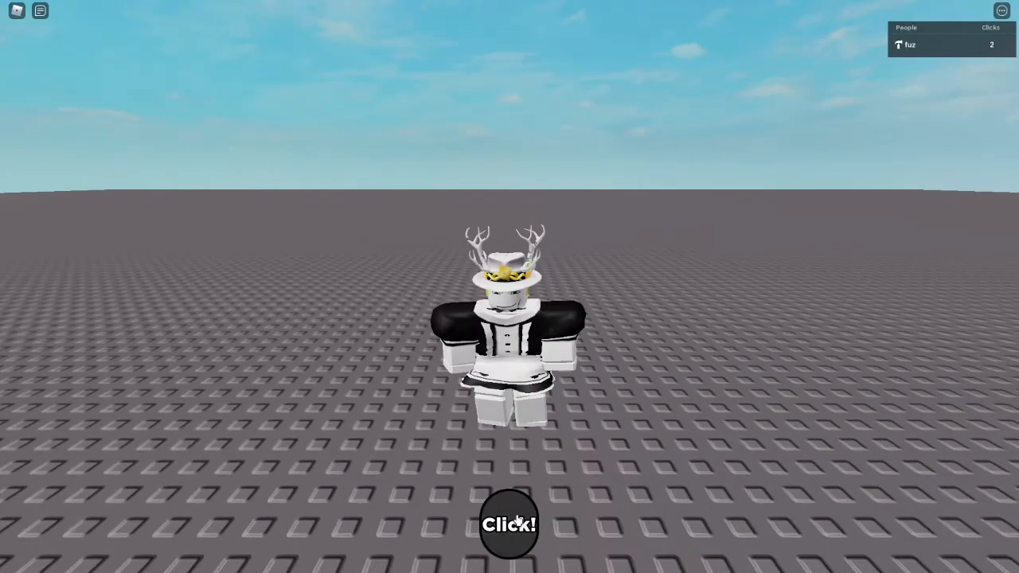
pyautogui.click(510, 523)
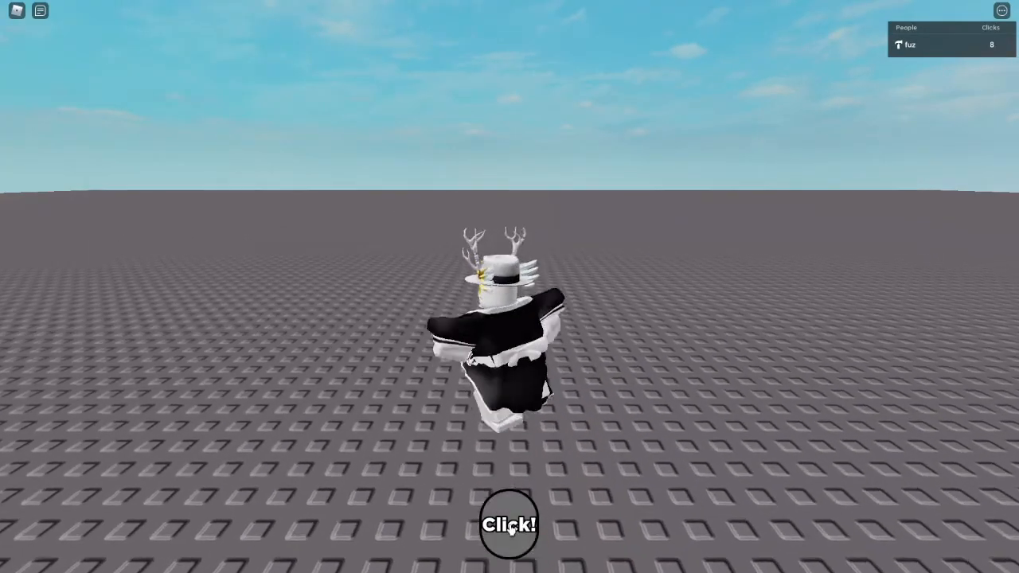
pyautogui.click(509, 525)
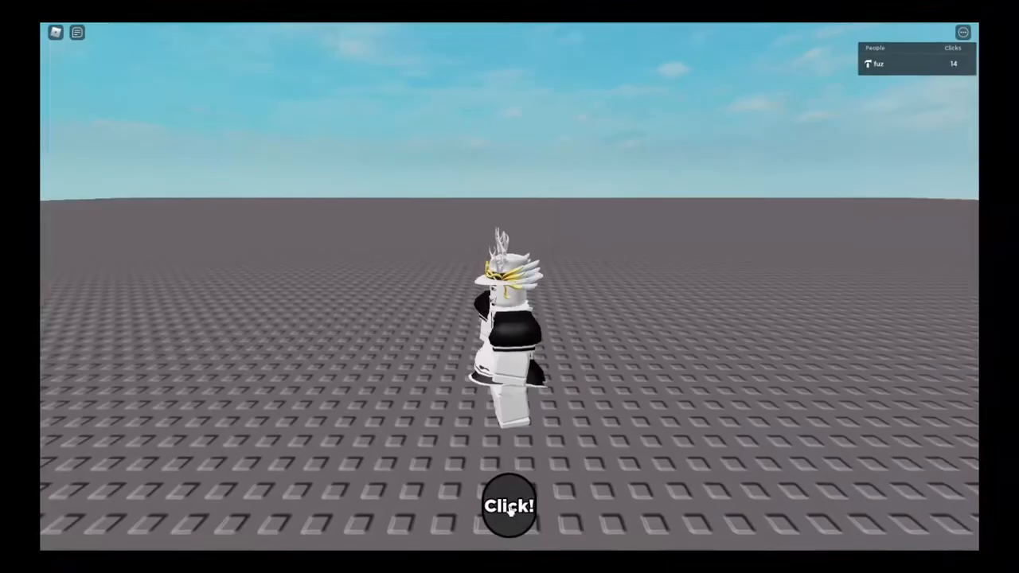
pyautogui.click(510, 506)
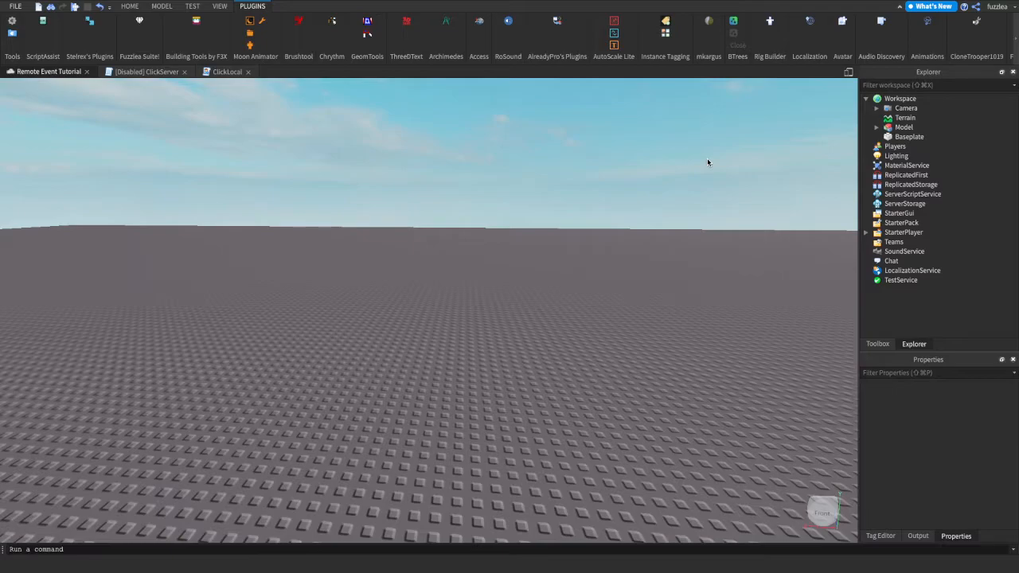
pyautogui.moveTo(698, 191)
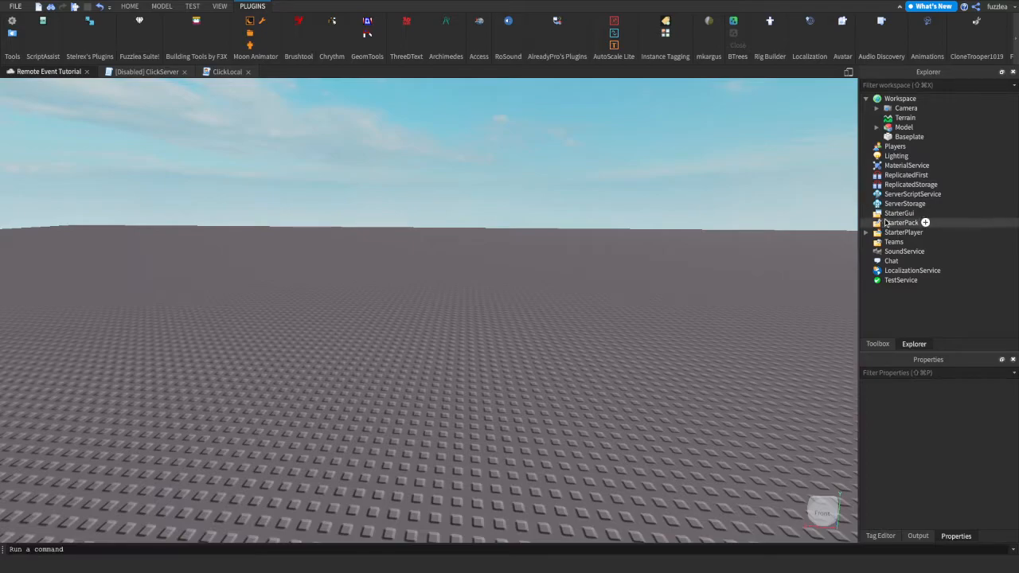
# Insert a ScreenGui under StarterGui with a TextButton and a LocalScript inside the button.
pyautogui.click(925, 213)
pyautogui.write('Clic')
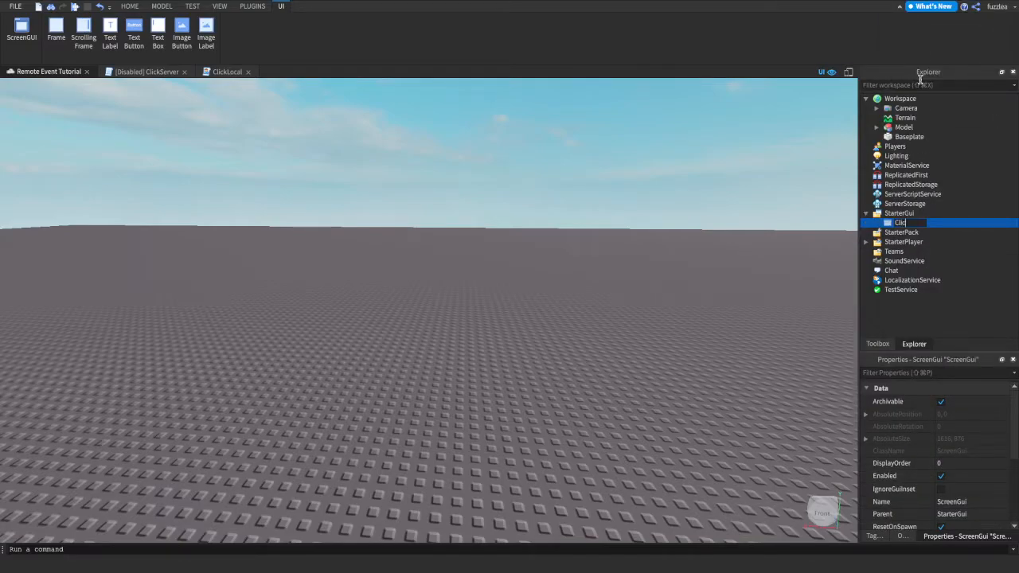
pyautogui.click(133, 32)
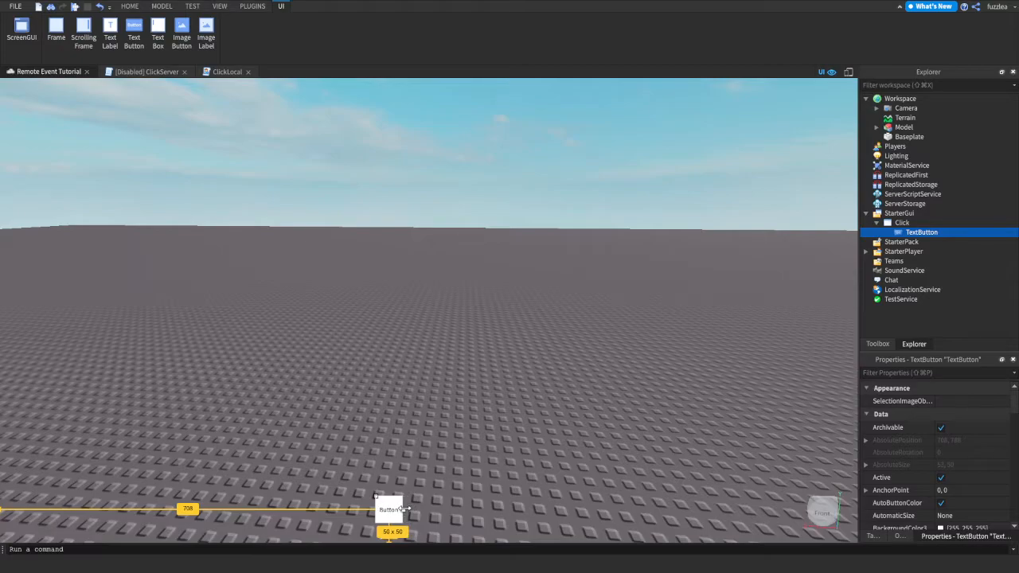
pyautogui.click(130, 6)
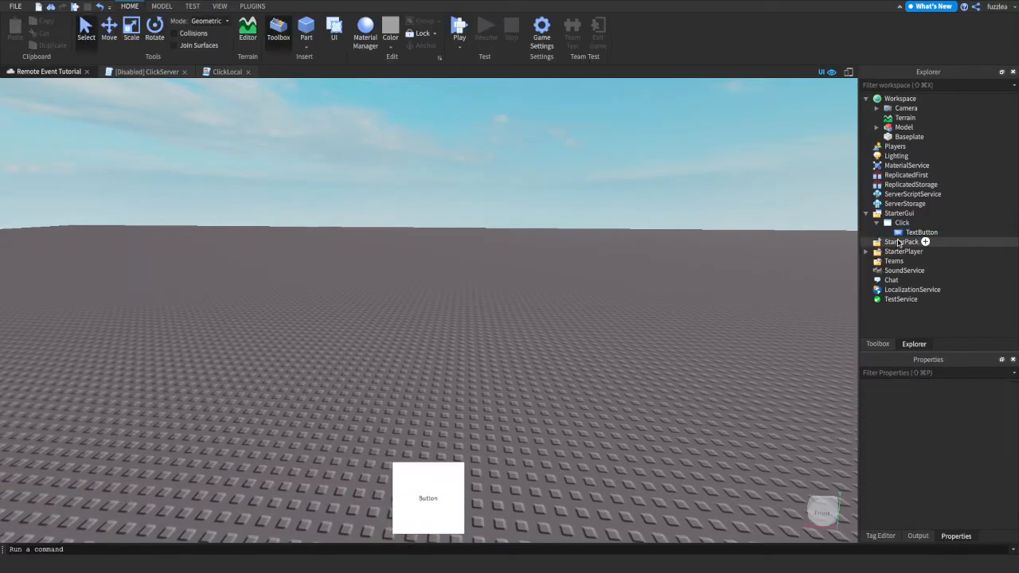
pyautogui.click(920, 232)
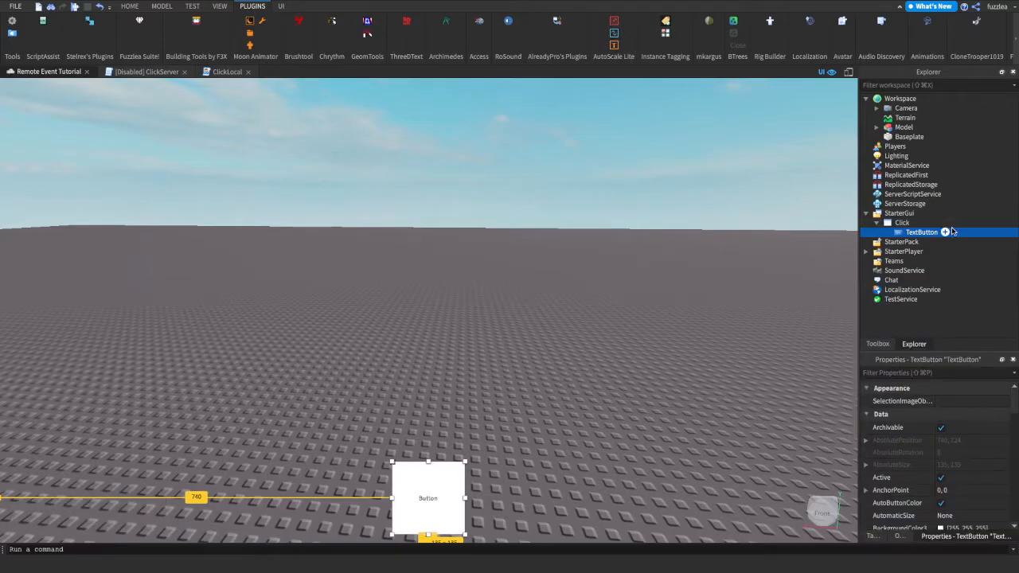
pyautogui.click(128, 6)
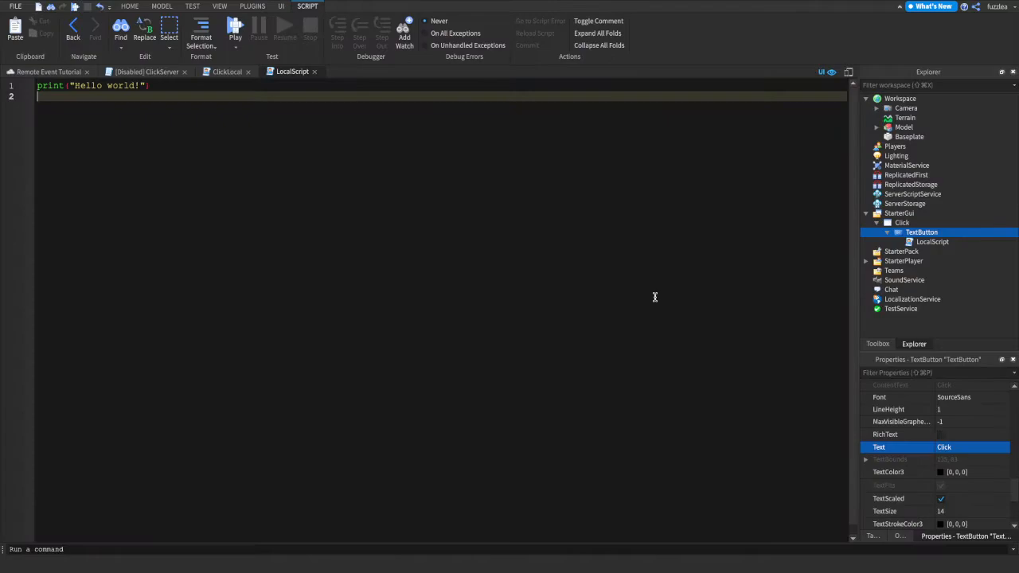
# Clear the placeholder print line from the button's LocalScript.
pyautogui.click(932, 242)
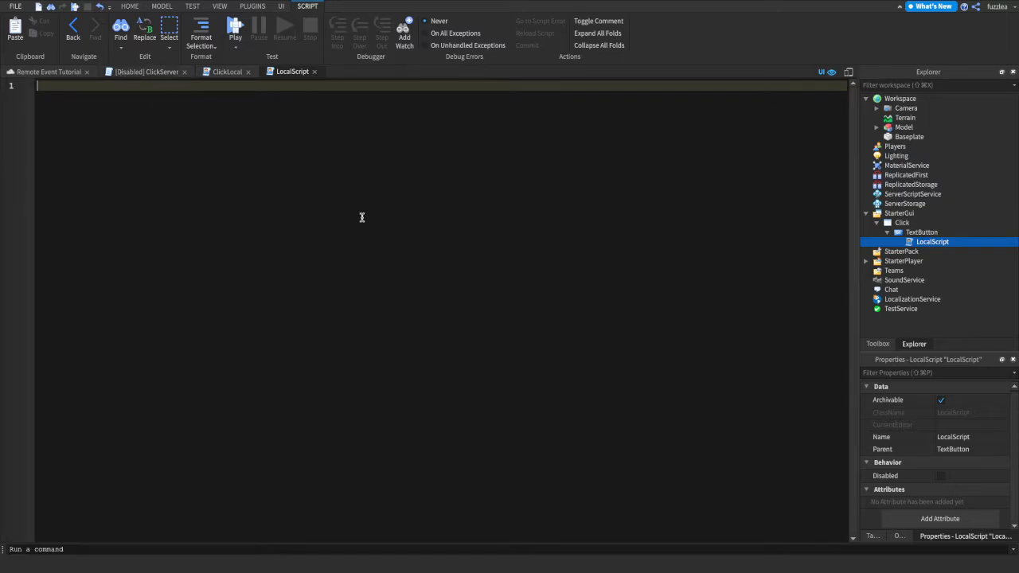
pyautogui.click(130, 7)
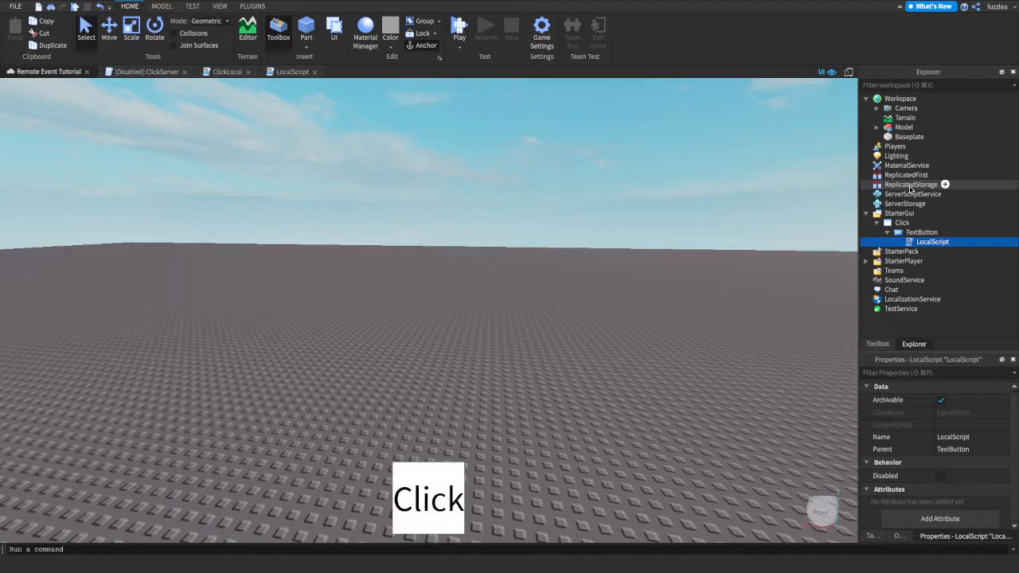
# Insert a RemoteEvent into ReplicatedStorage via Insert Object.
pyautogui.click(910, 184)
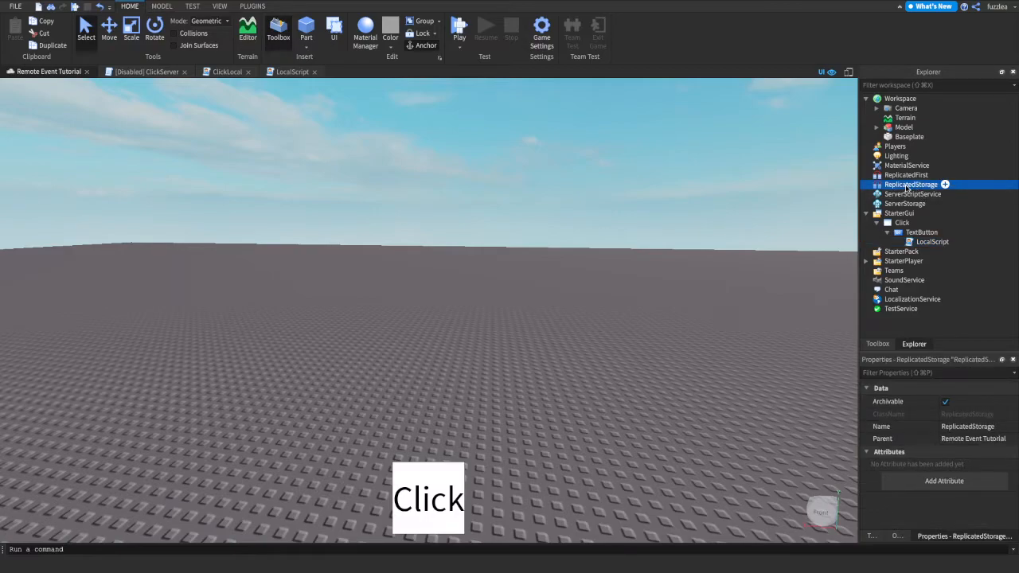
pyautogui.click(945, 185)
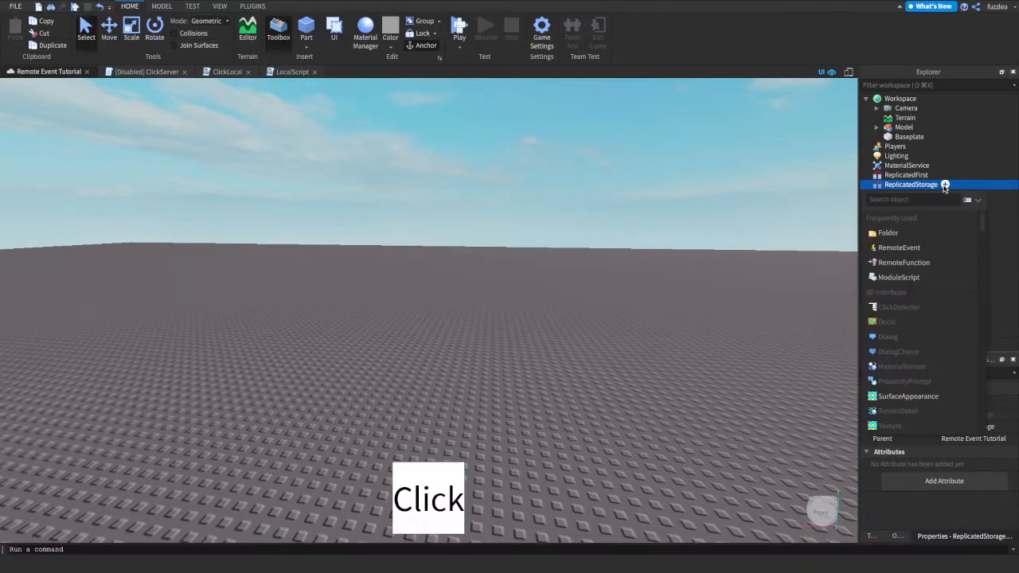
pyautogui.click(898, 246)
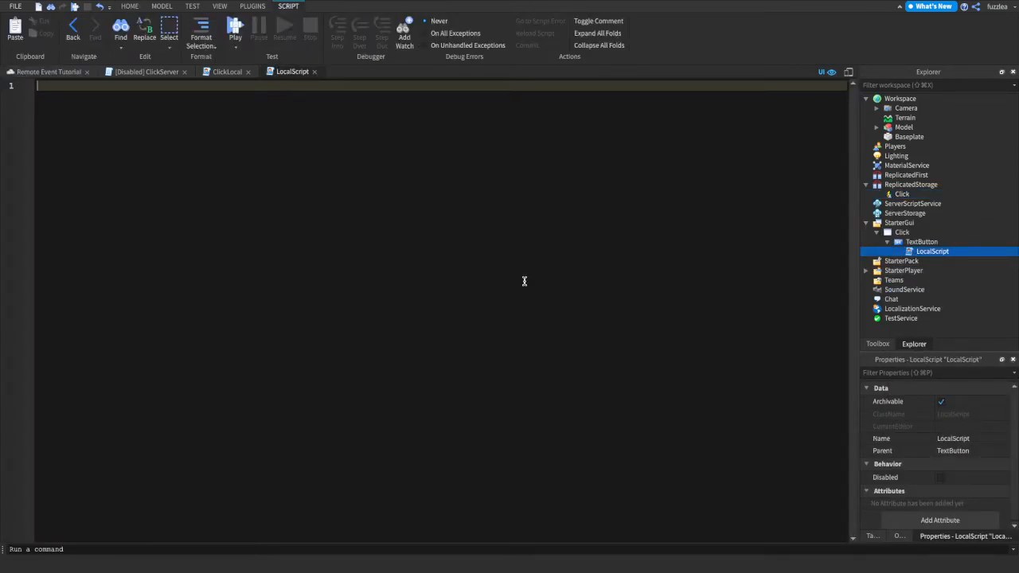
# Write local remoteEvent = game:GetService("ReplicatedStorage"):WaitForChild("Click") and script.Parent.MouseButton1Click.
pyautogui.write('local remoteEvent = game')
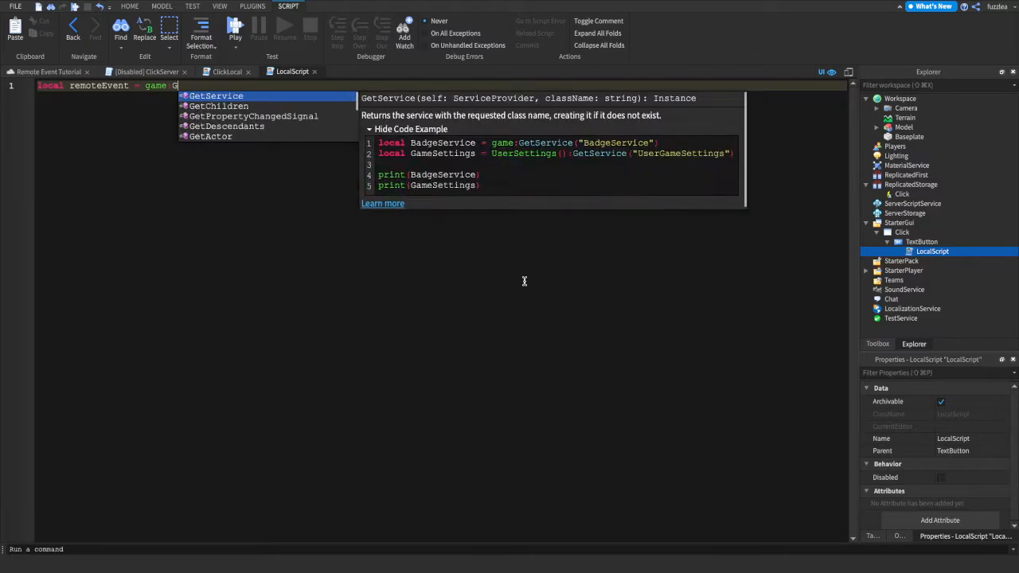
pyautogui.write(':GetService("ReplicatedStorage")')
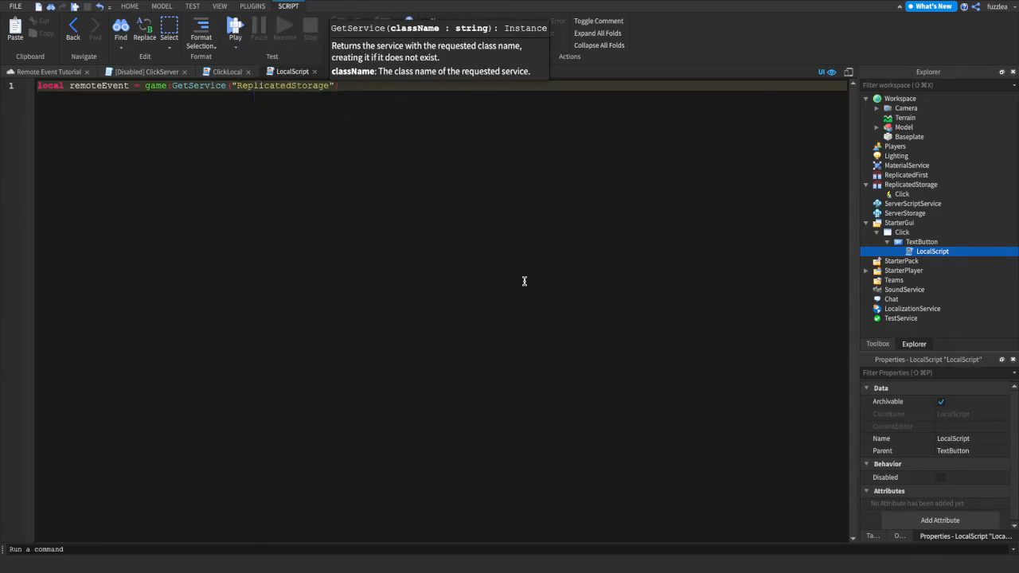
pyautogui.write(':WaitForChild("Click")')
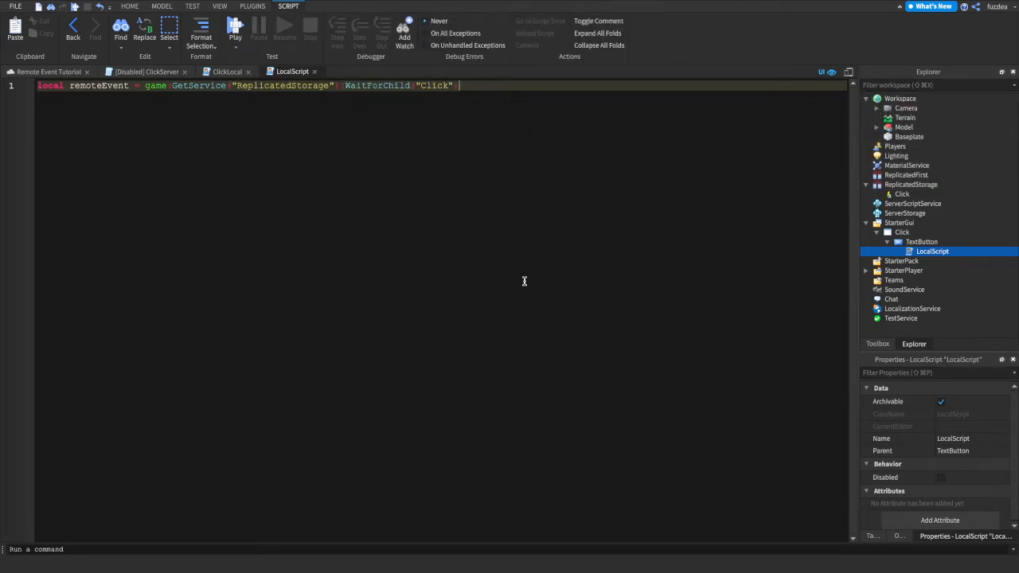
pyautogui.write('script.')
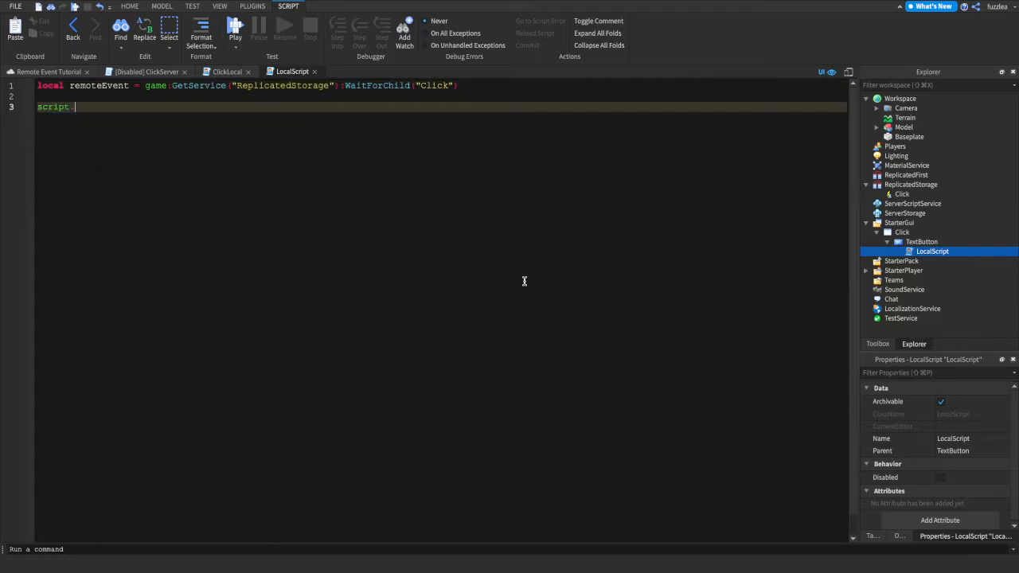
pyautogui.write('Parent')
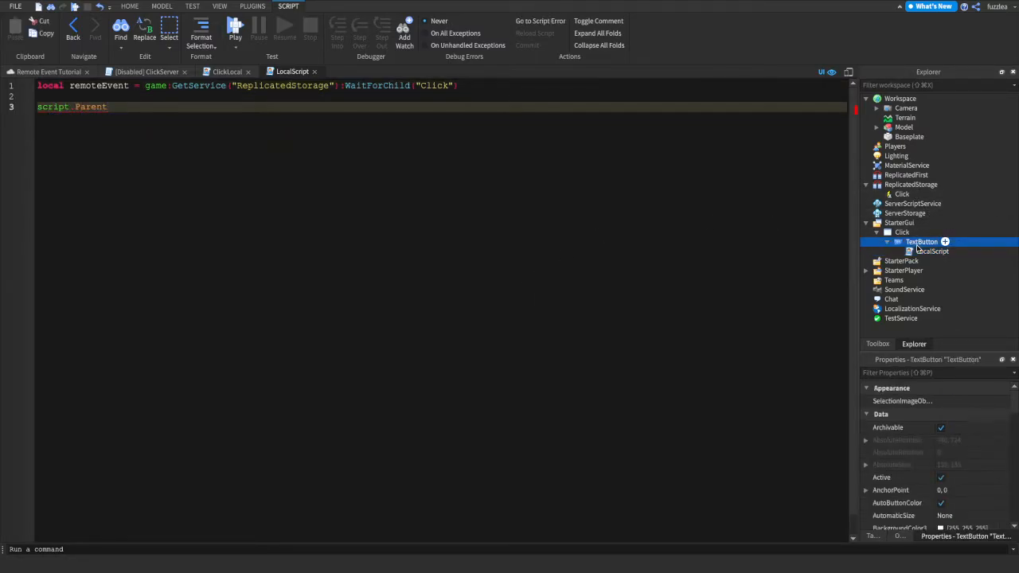
pyautogui.write('.MouseButton1Click')
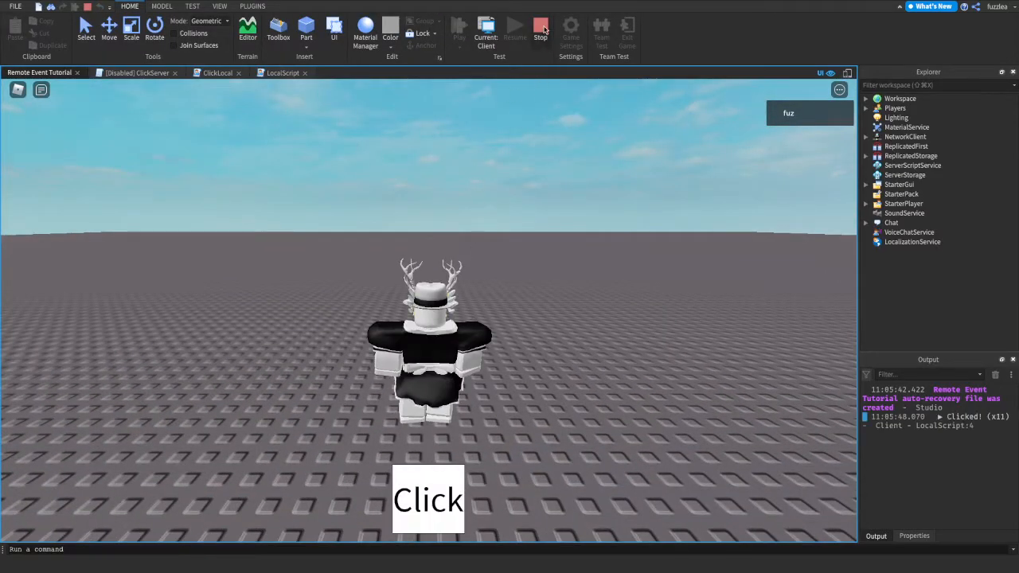
# Connect MouseButton1Click to a function calling remoteEvent:FireServer(currency) with currency "Clicks".
pyautogui.click(539, 32)
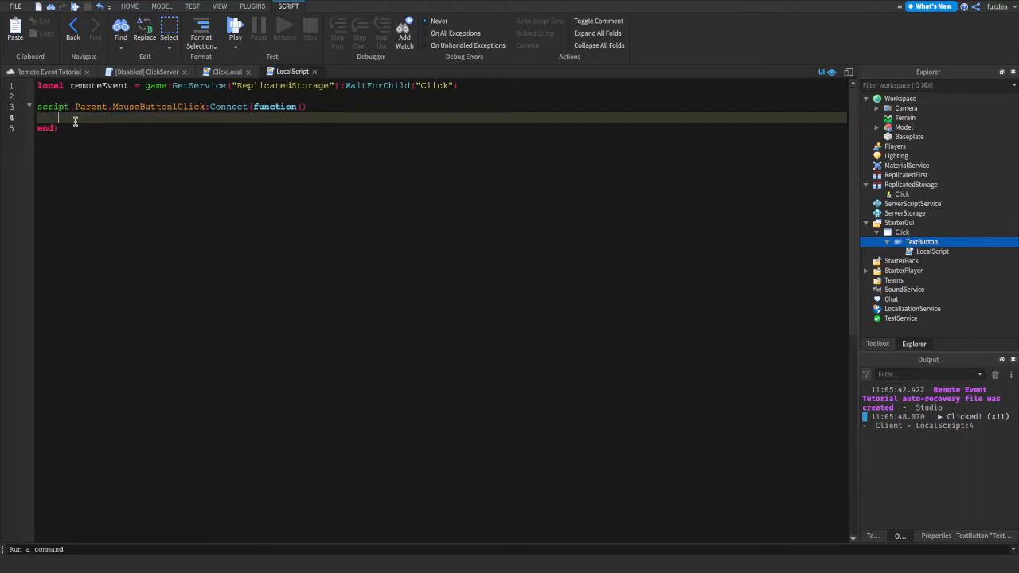
pyautogui.write('remoteEvent:FireServer(')
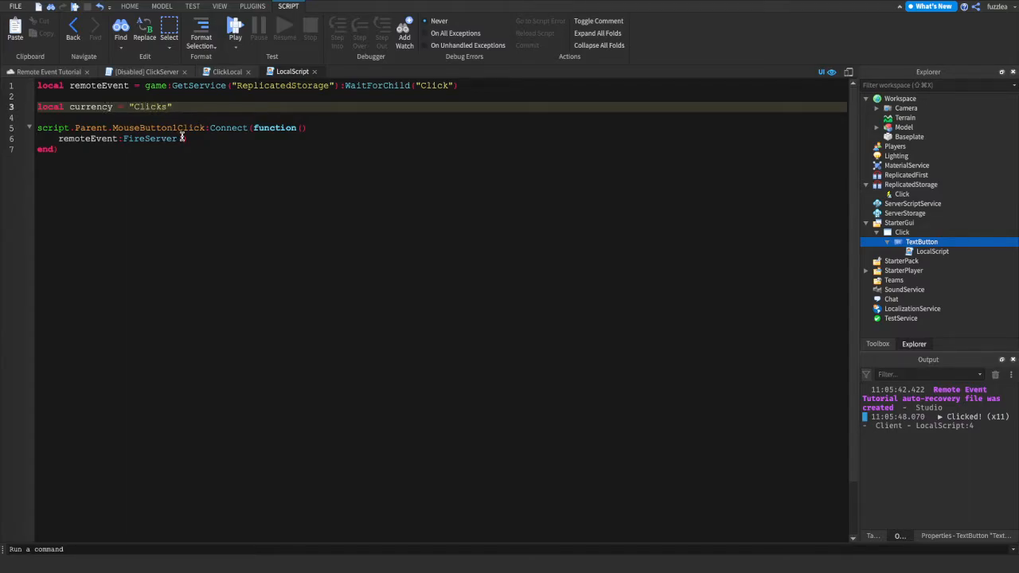
pyautogui.write('currency')
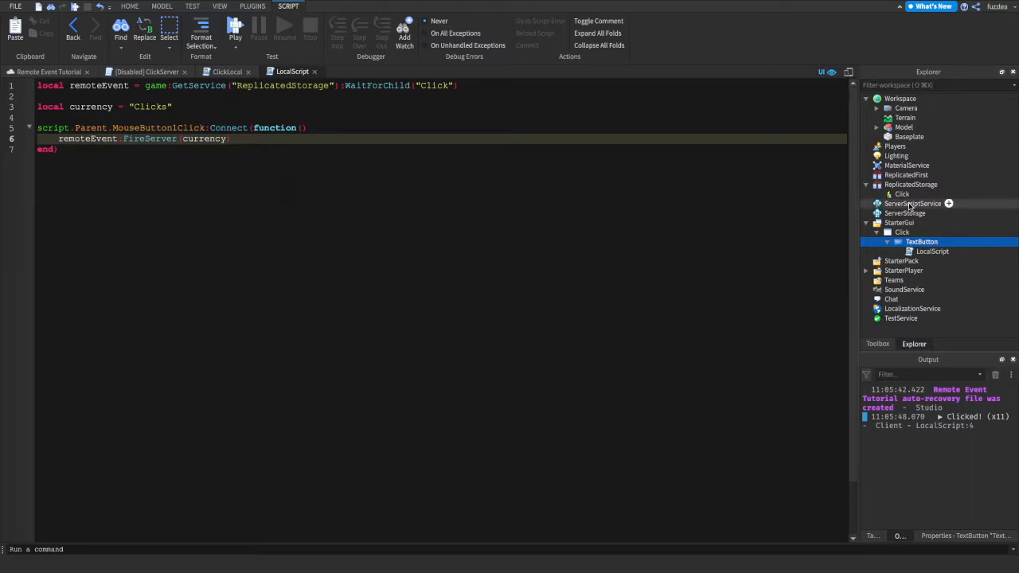
pyautogui.click(948, 204)
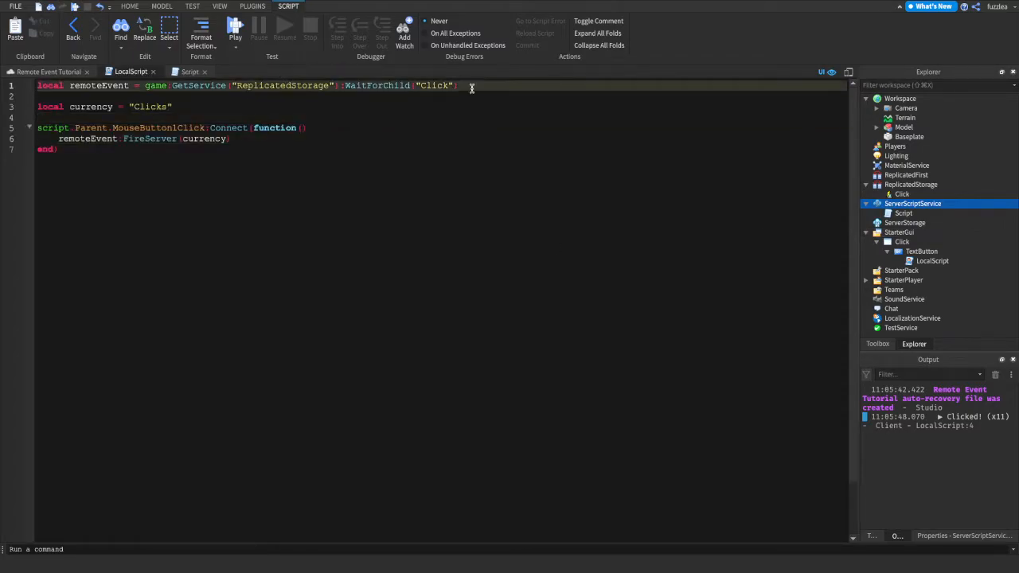
# Write remoteEvent.OnServerEvent:Connect(function(plr, currency)) printing plr.Name .. " Wants to add " .. currency.
pyautogui.click(190, 72)
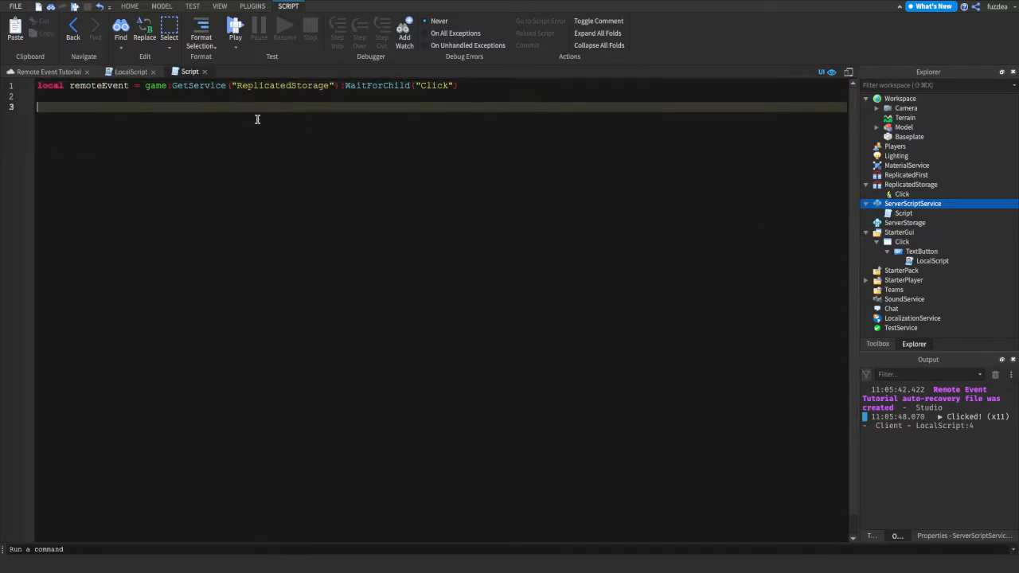
pyautogui.write('remoteEvent O')
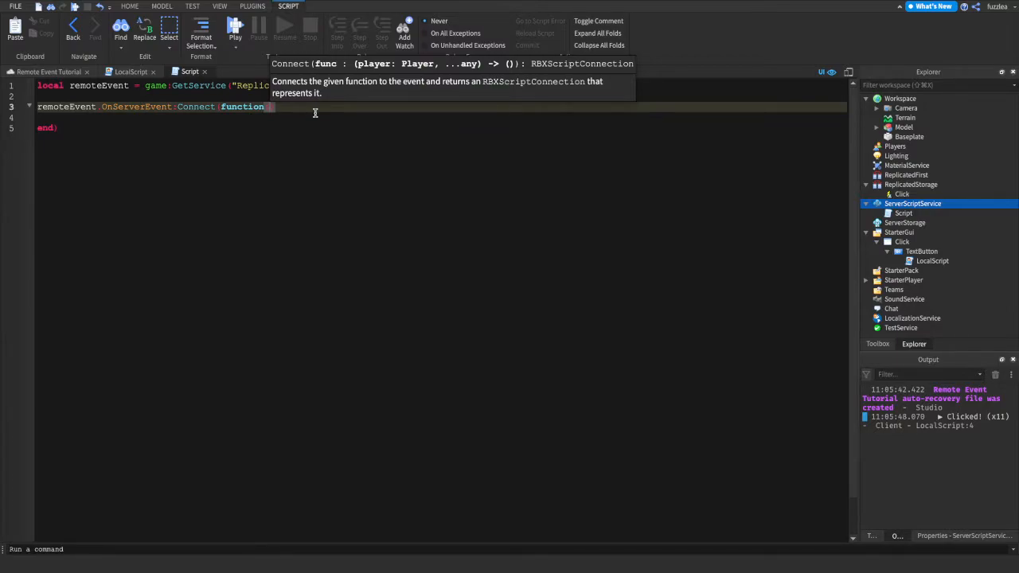
pyautogui.click(131, 72)
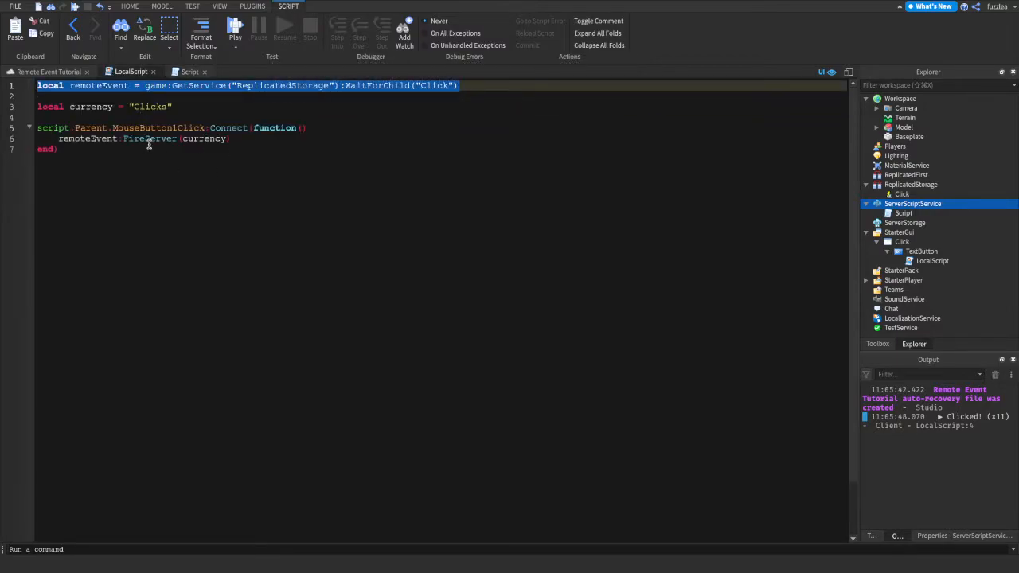
pyautogui.click(189, 71)
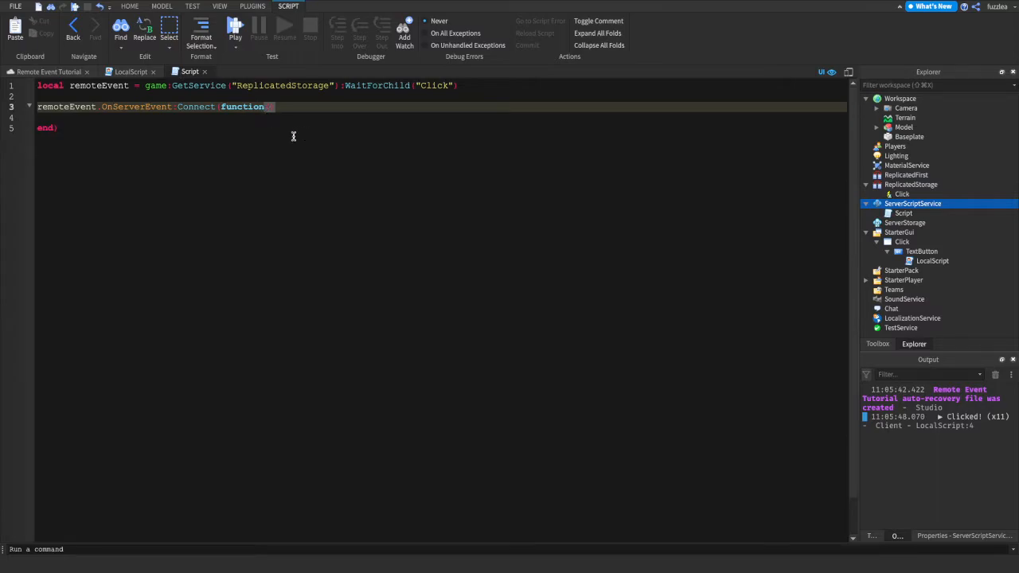
pyautogui.write('plr.Name.." Wants to ad")')
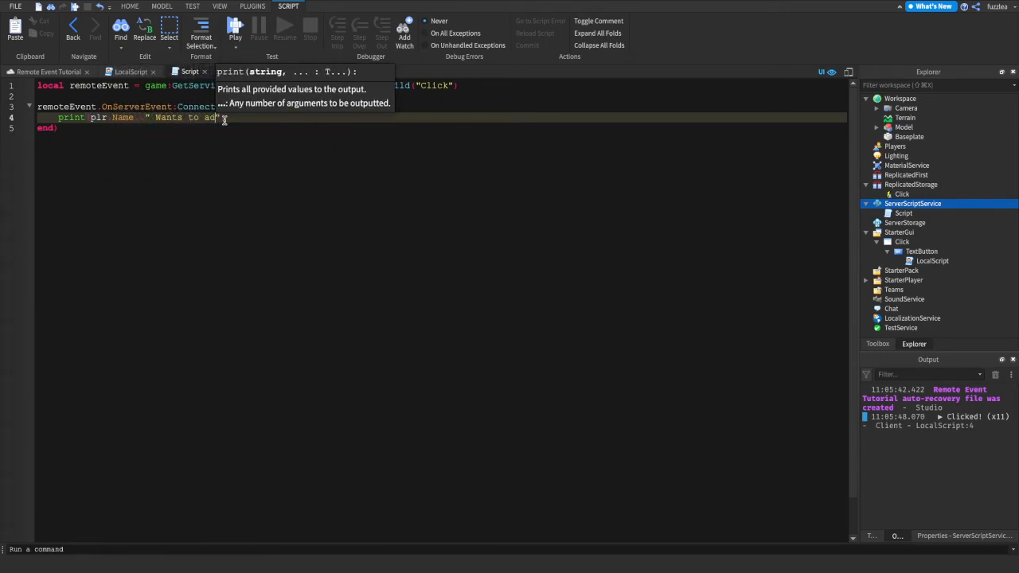
pyautogui.write('cu')
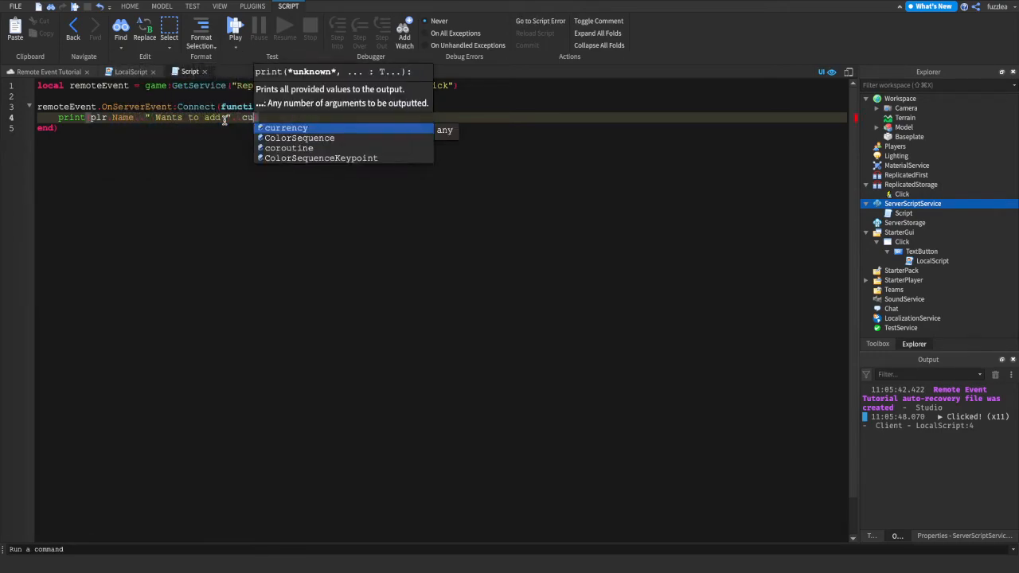
pyautogui.click(130, 7)
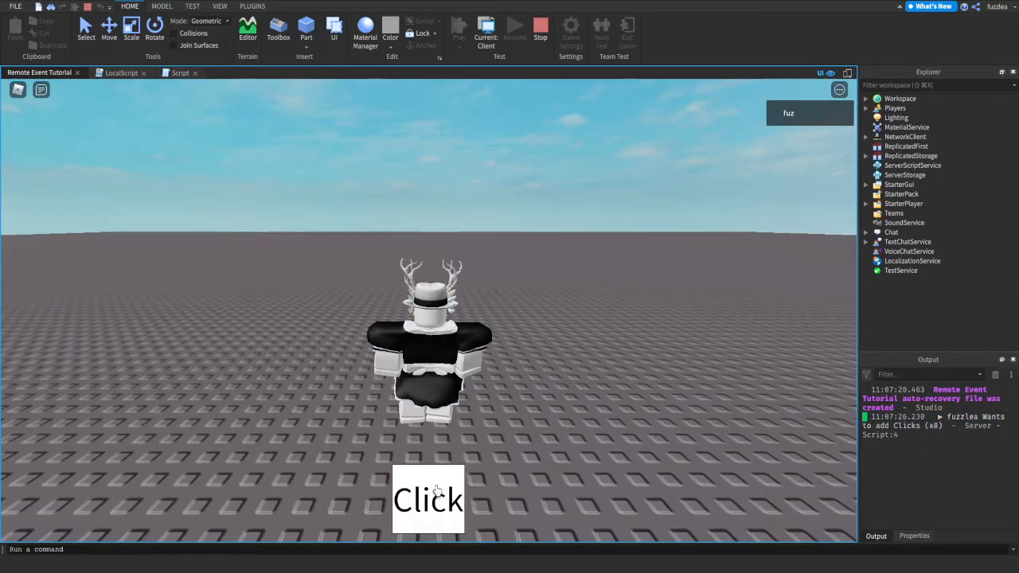
# Press the in-game Click button twice, check the Output log, and stop the playtest.
pyautogui.click(428, 500)
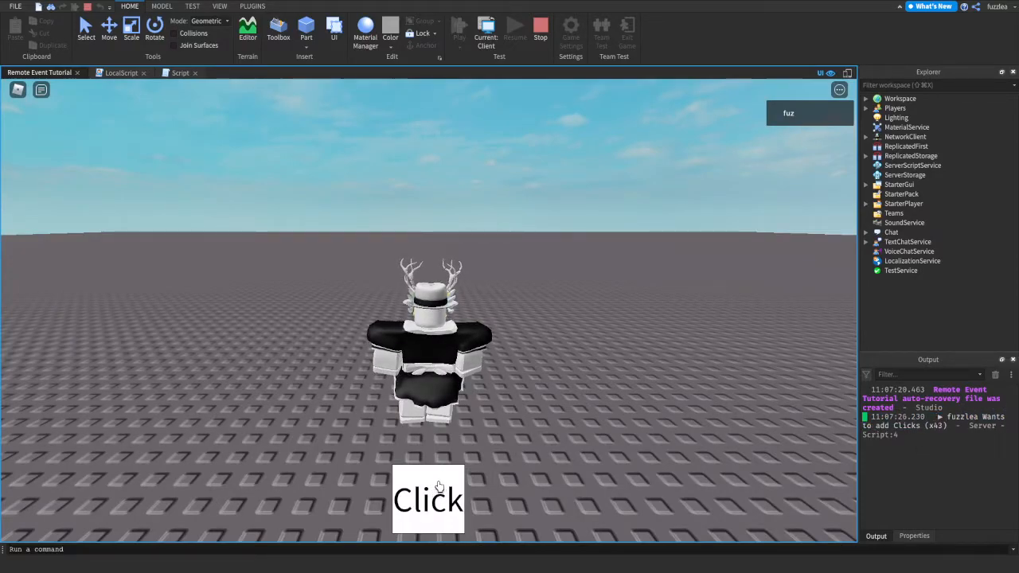
pyautogui.click(428, 499)
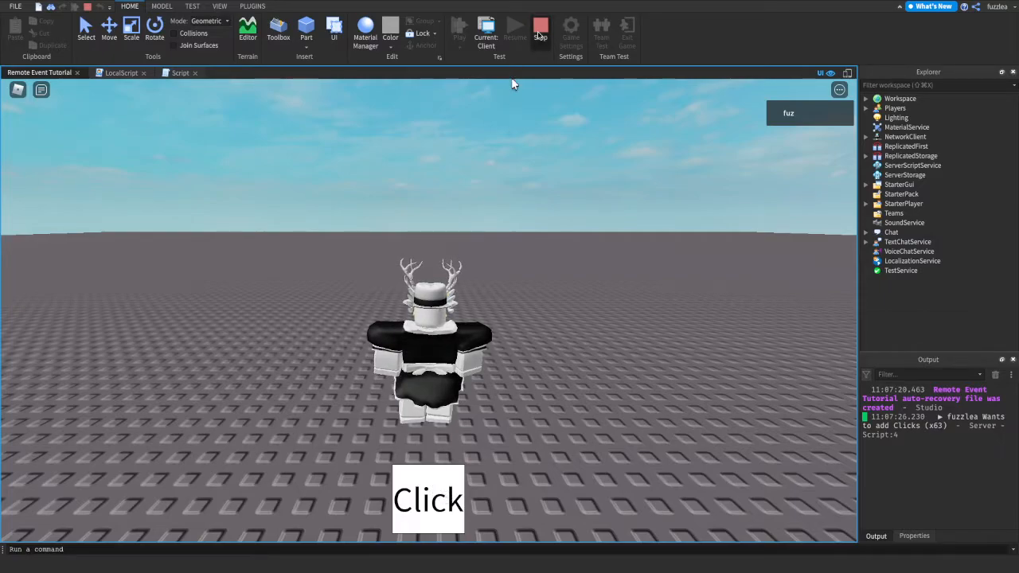
pyautogui.click(181, 74)
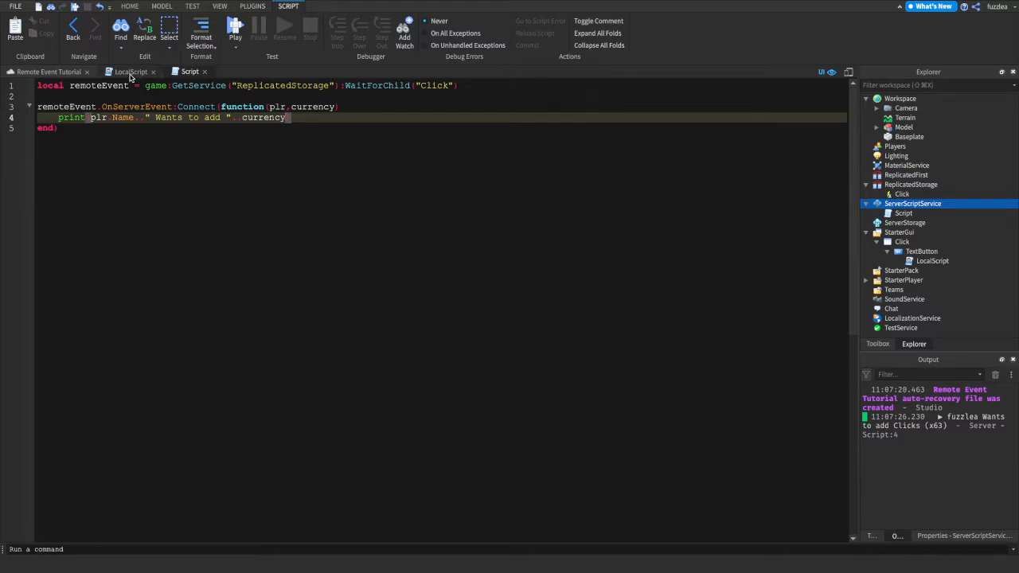
# Declare local debounce = false and local cooldown = 0.25 in the LocalScript.
pyautogui.click(131, 72)
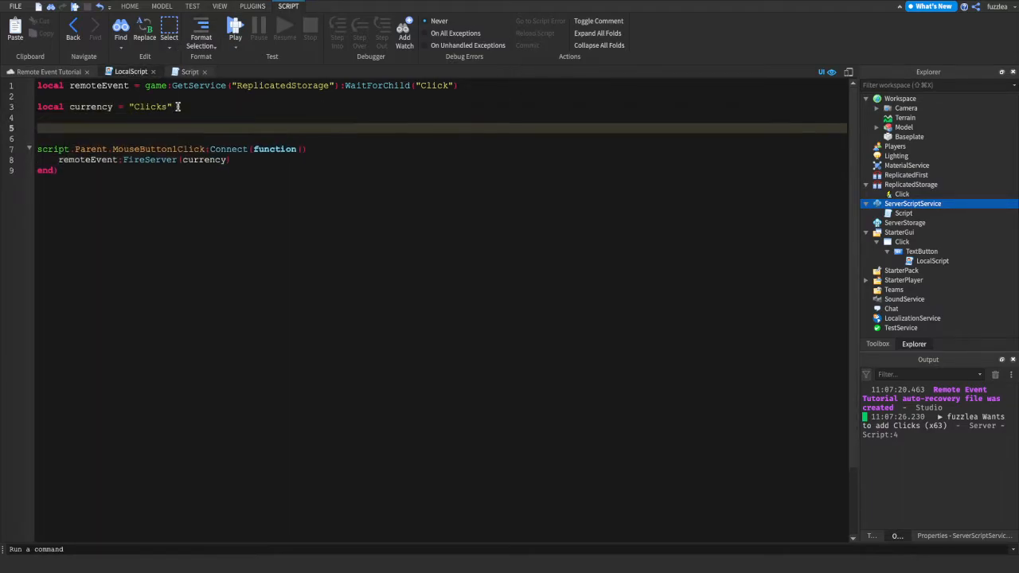
pyautogui.write('local debounce = false')
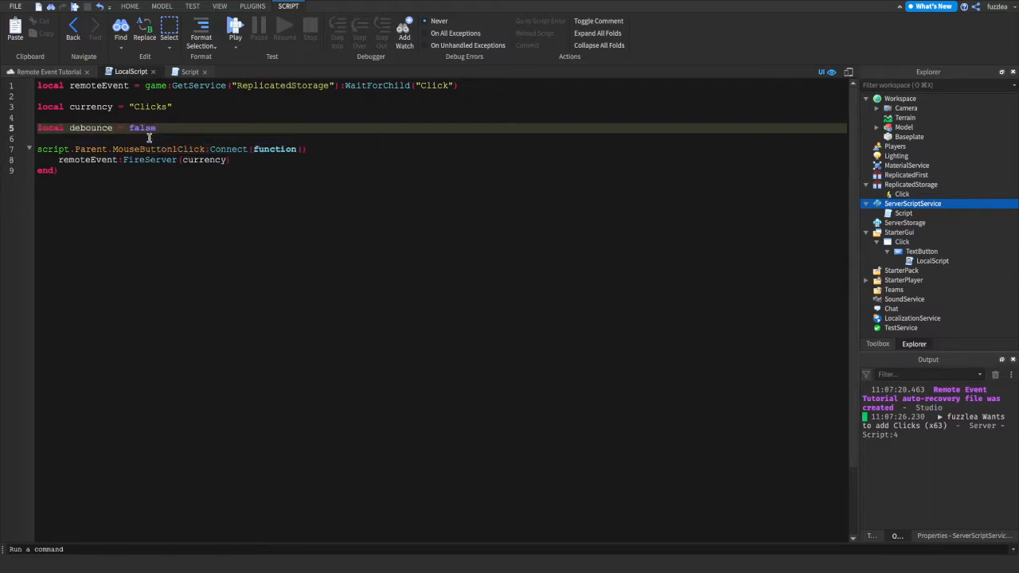
pyautogui.write('local cooldown =')
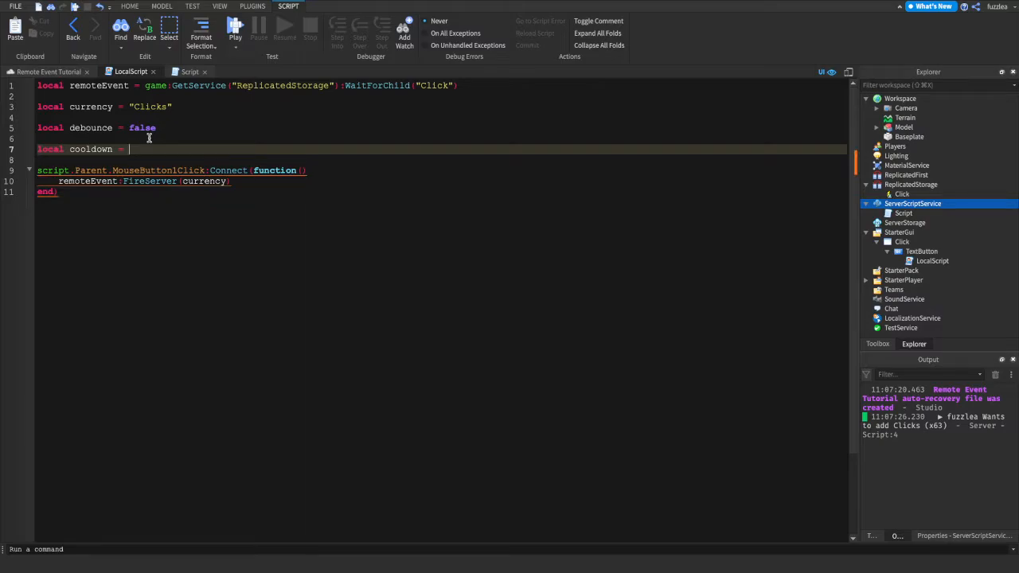
pyautogui.write('0.25')
pyautogui.write('task.wait(cooldown)')
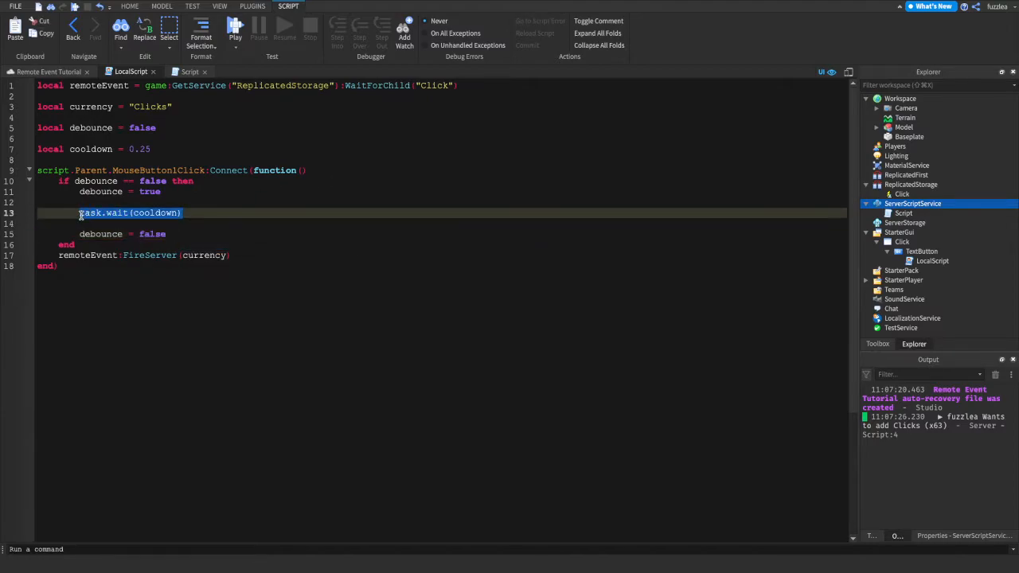
# Wrap the handler in if debounce == false with task.wait(cooldown) before resetting.
pyautogui.click(153, 223)
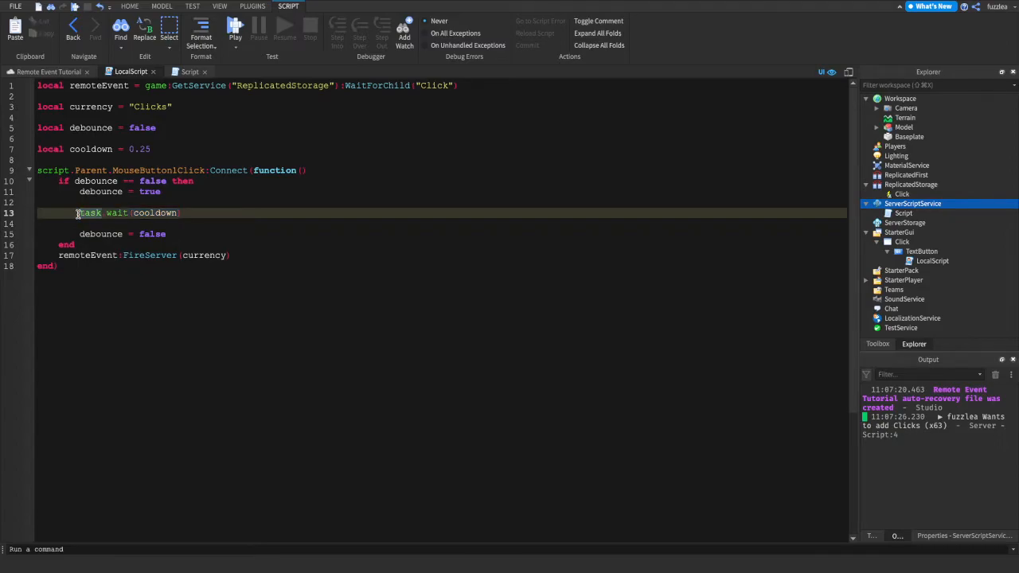
pyautogui.click(197, 214)
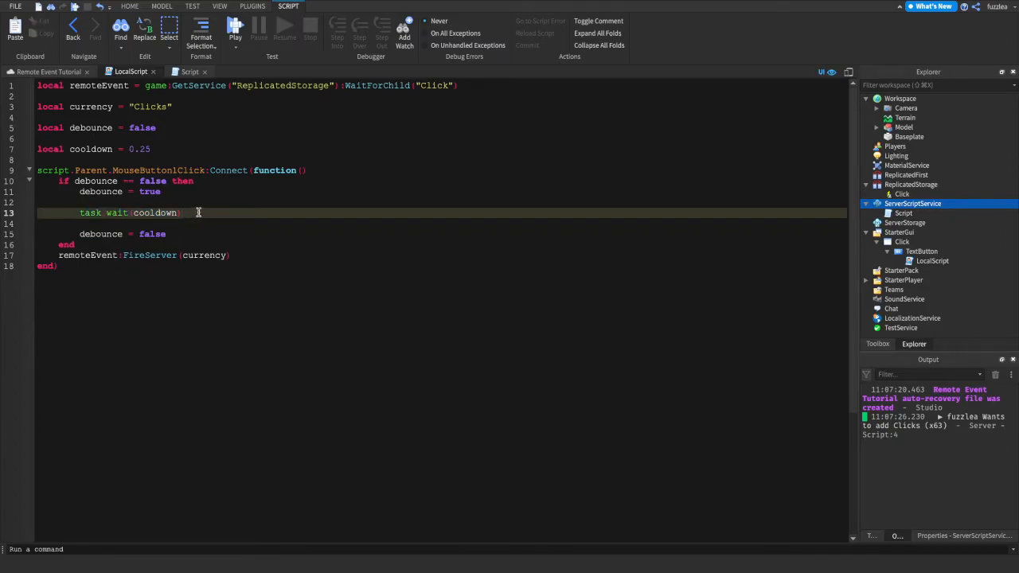
pyautogui.write('wait(10')
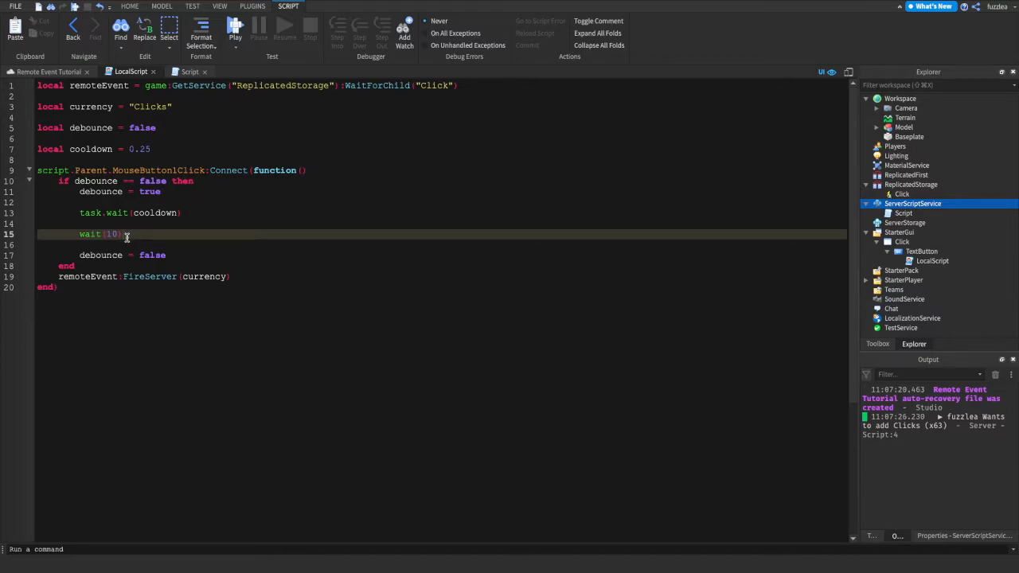
pyautogui.doubleClick(89, 233)
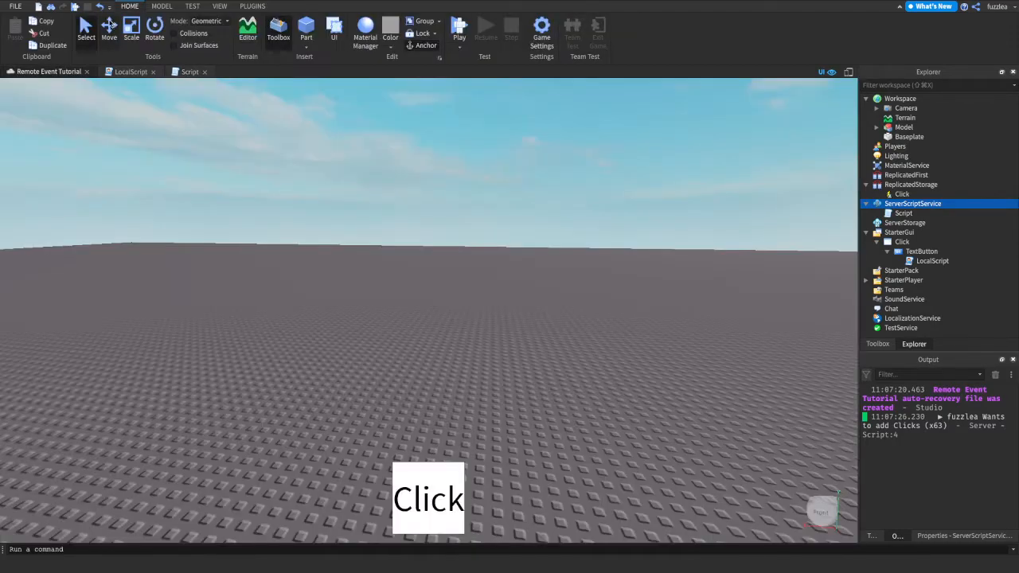
# Playtest and press the debounced Click button several times, watching the server log.
pyautogui.click(458, 30)
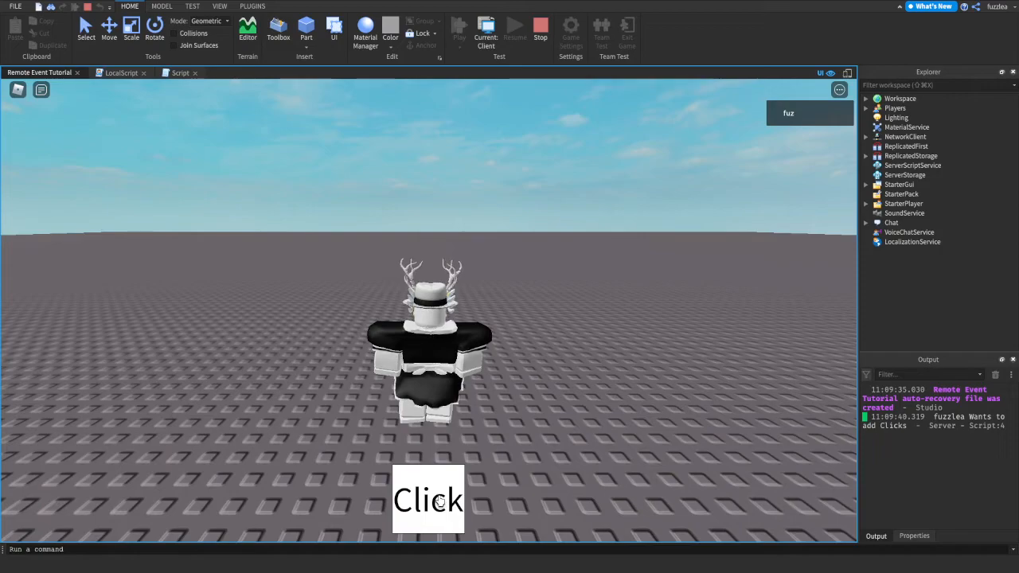
pyautogui.click(428, 500)
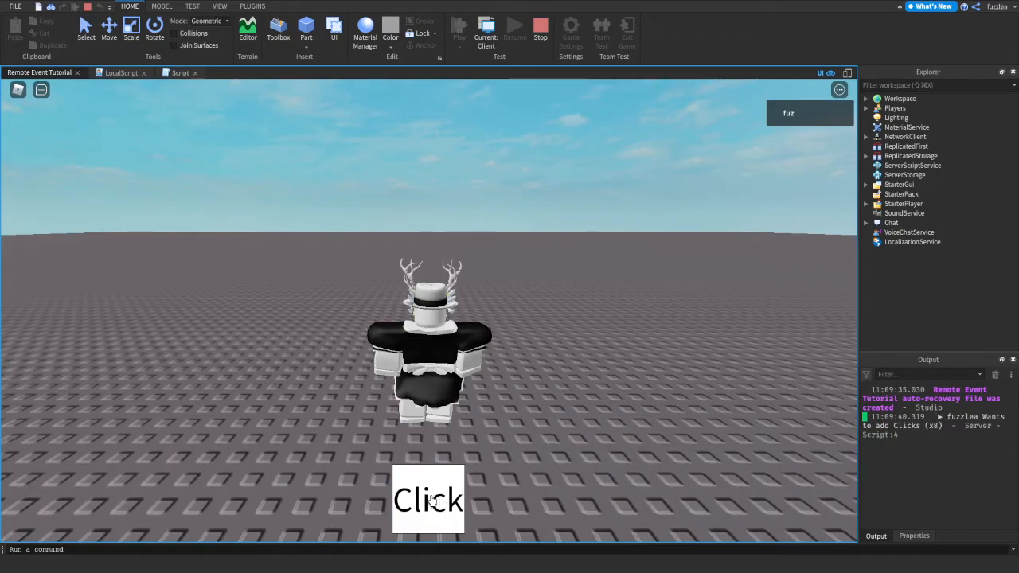
pyautogui.click(428, 500)
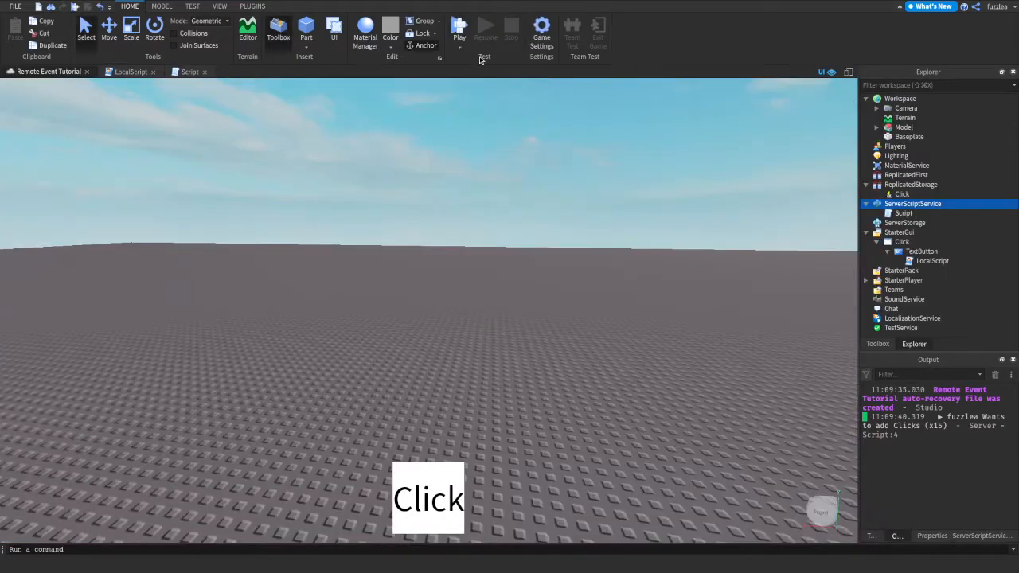
# Run a second playtest pressing the Click button again, then stop it.
pyautogui.click(130, 72)
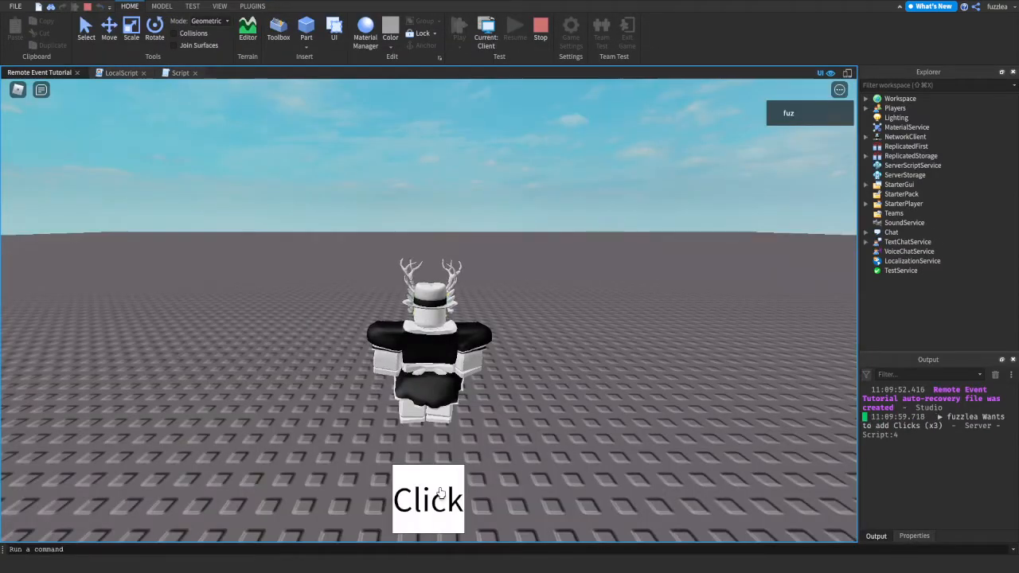
pyautogui.click(428, 500)
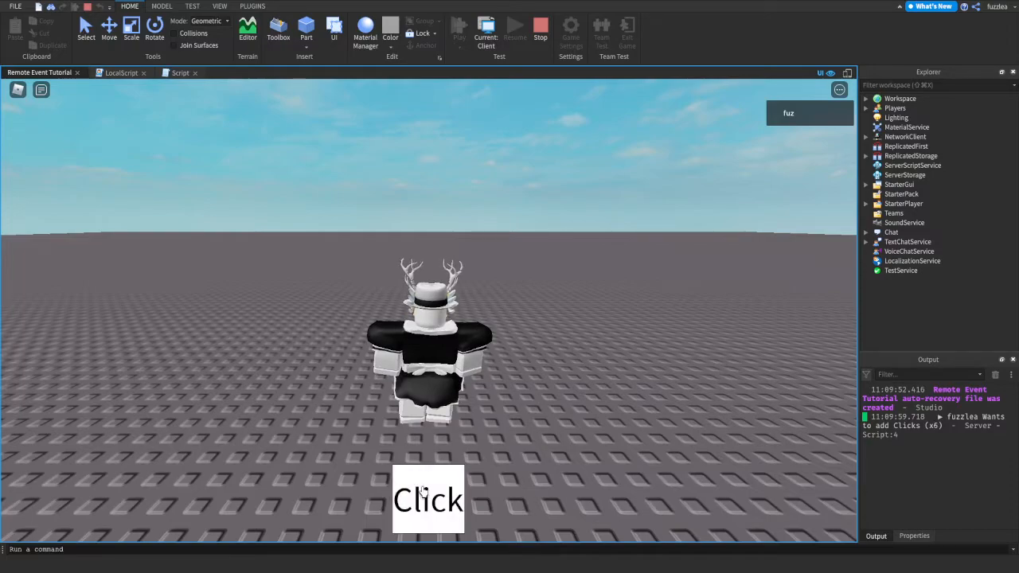
pyautogui.click(428, 500)
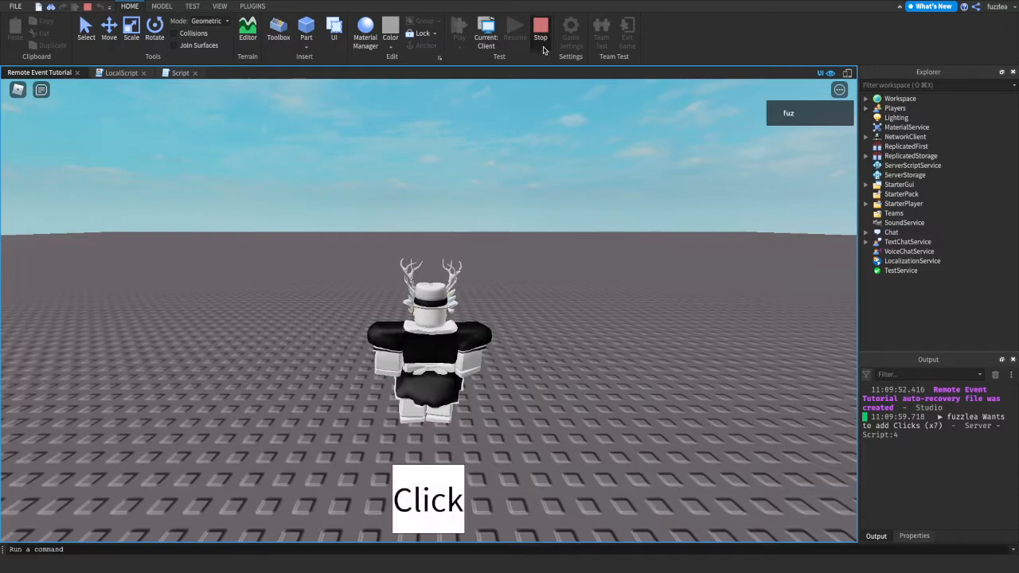
pyautogui.click(541, 32)
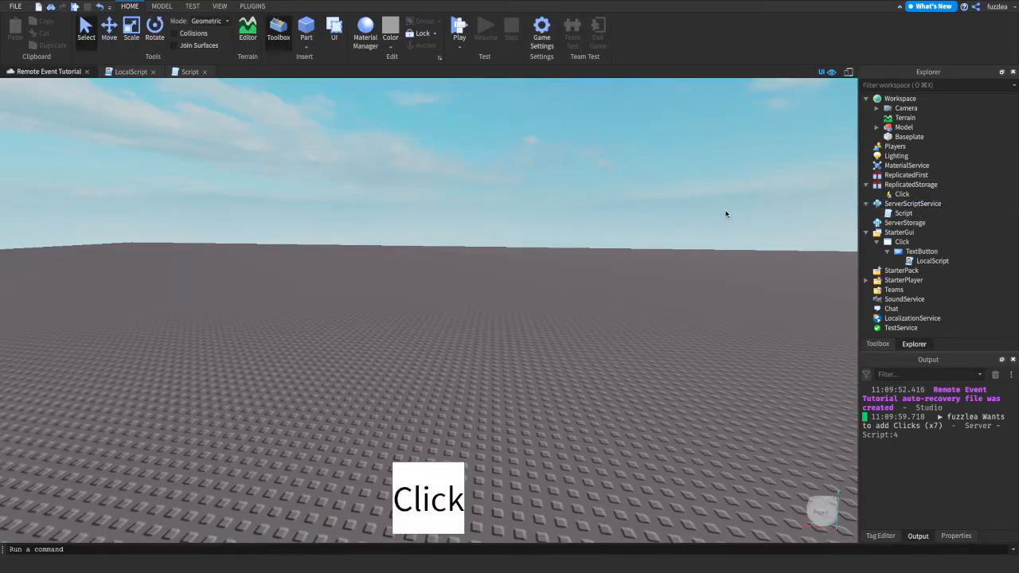
# Rename the scripts to ClickServer and ClickLocal in the Explorer.
pyautogui.rightClick(904, 213)
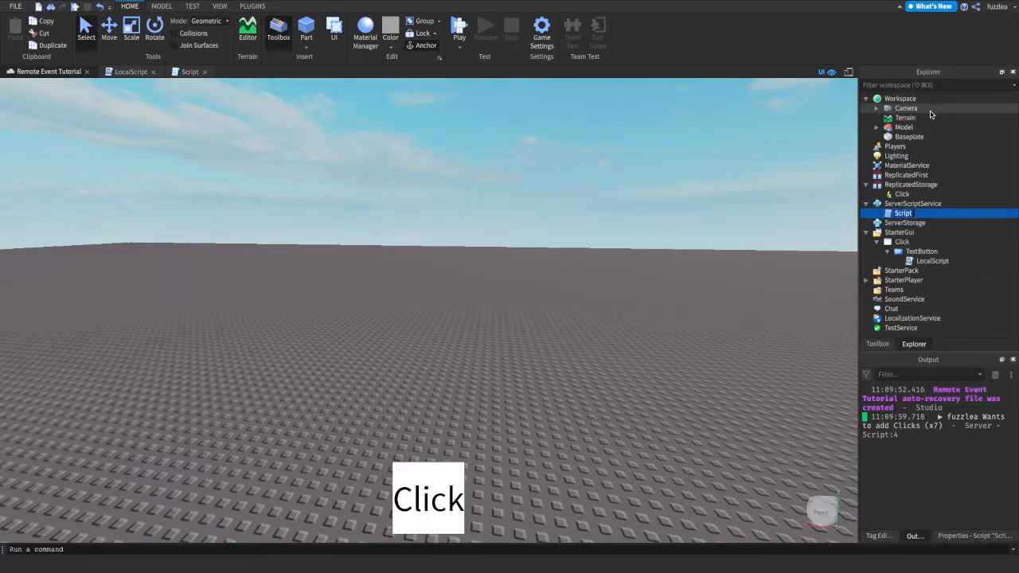
pyautogui.rightClick(903, 213)
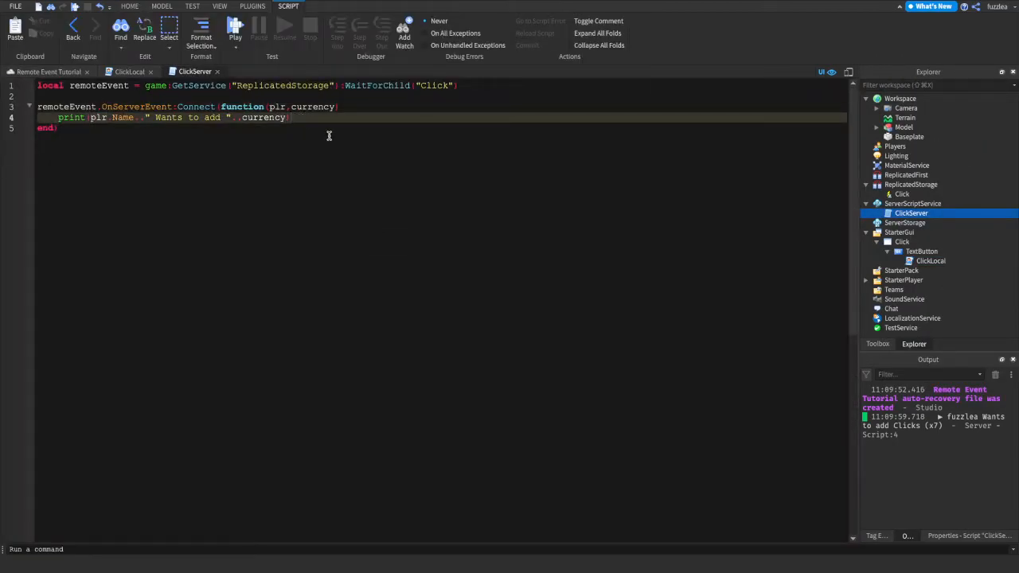
# Add local currencyToAdd = plr:FindFirstChild(currency, true) and begin an if check on it.
pyautogui.write('local')
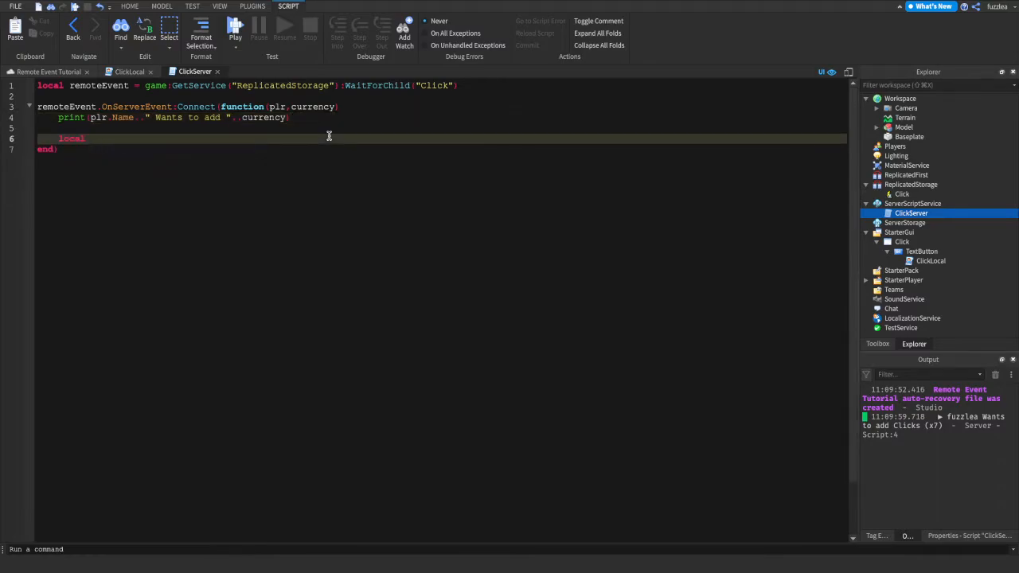
pyautogui.write('currencyToAdd = plr')
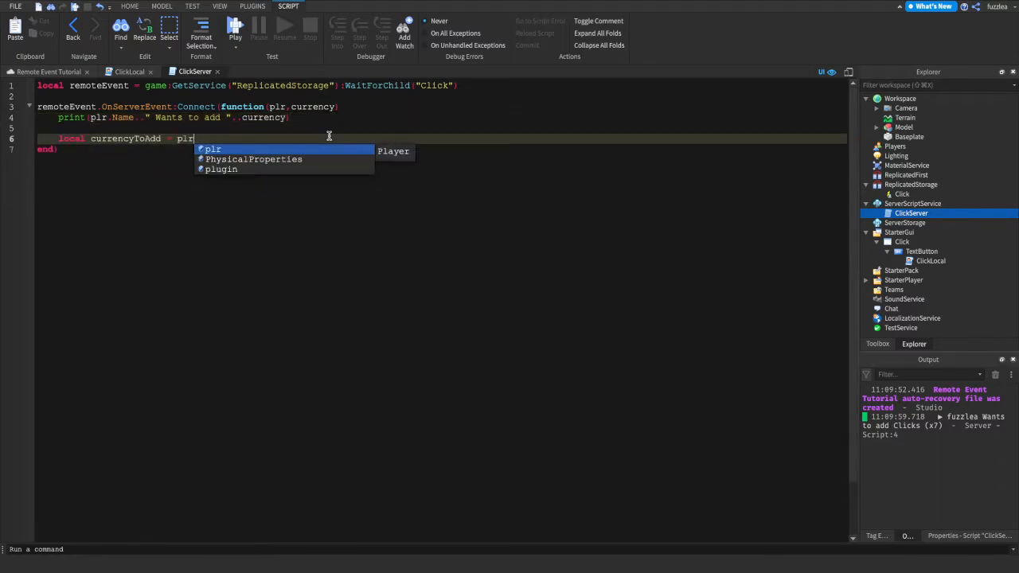
pyautogui.write(':FindFirstChild(cu')
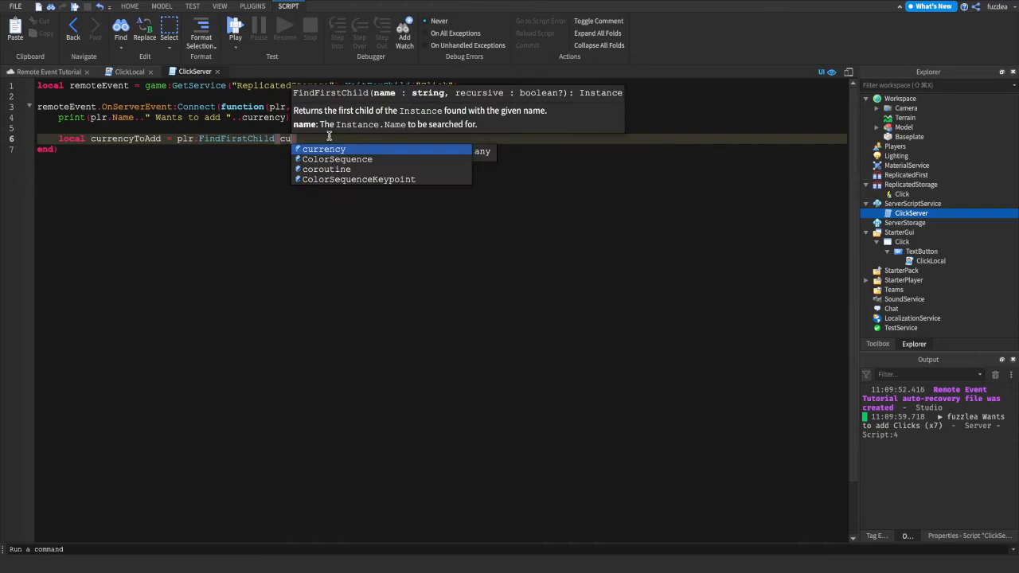
pyautogui.write(', true')
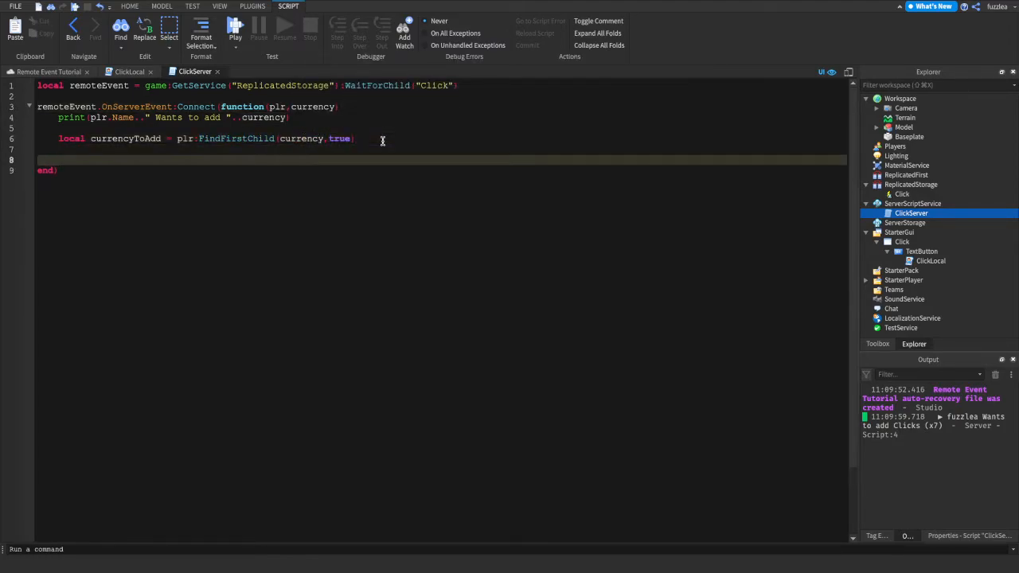
pyautogui.write('if cu')
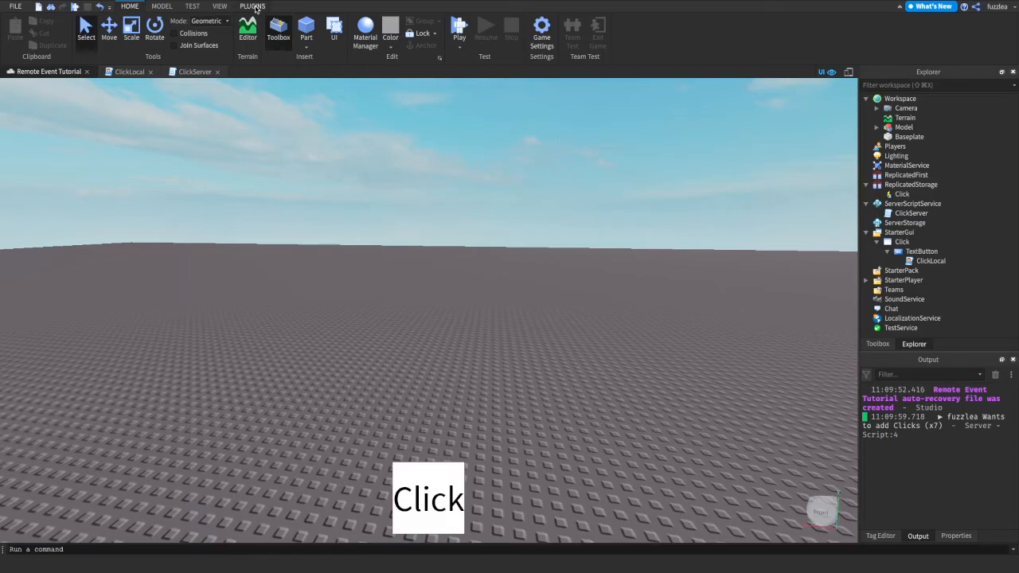
# Create a DataStorer Number Value named Clicks under leaderstats with starting value 0.
pyautogui.click(251, 6)
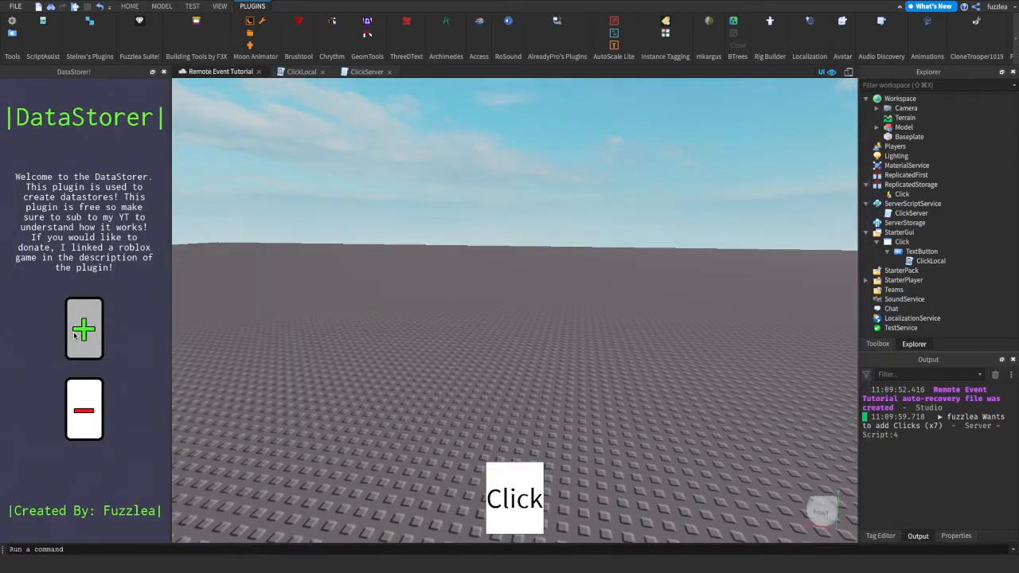
pyautogui.click(83, 328)
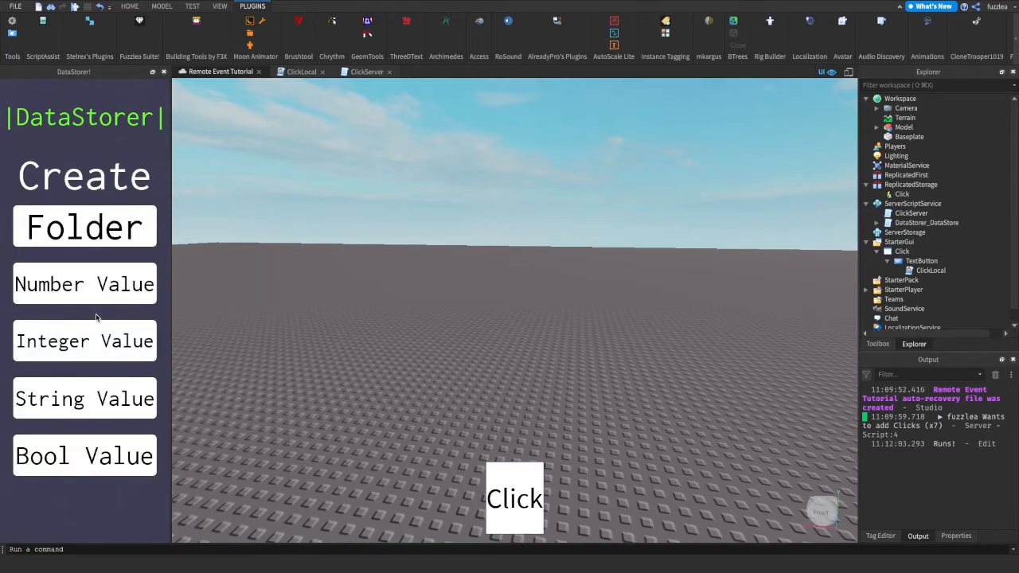
pyautogui.click(84, 226)
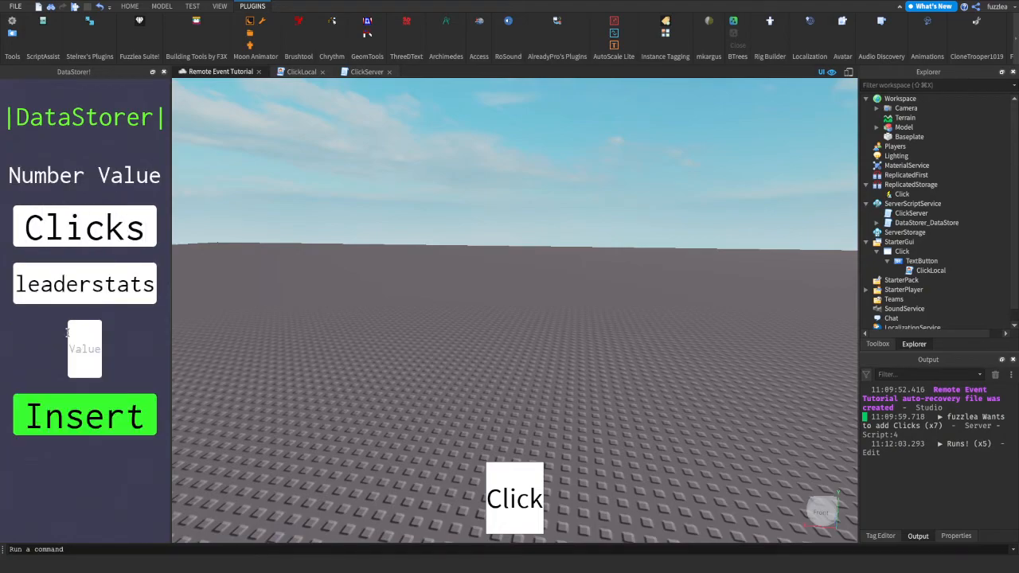
pyautogui.write('0')
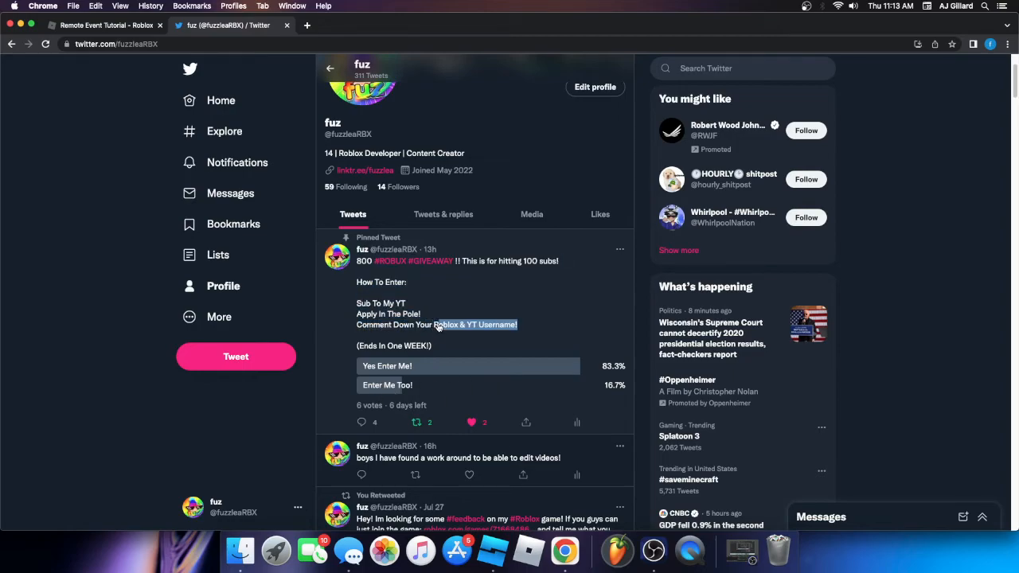
# Switch to Chrome and start a new browser tab.
pyautogui.click(891, 266)
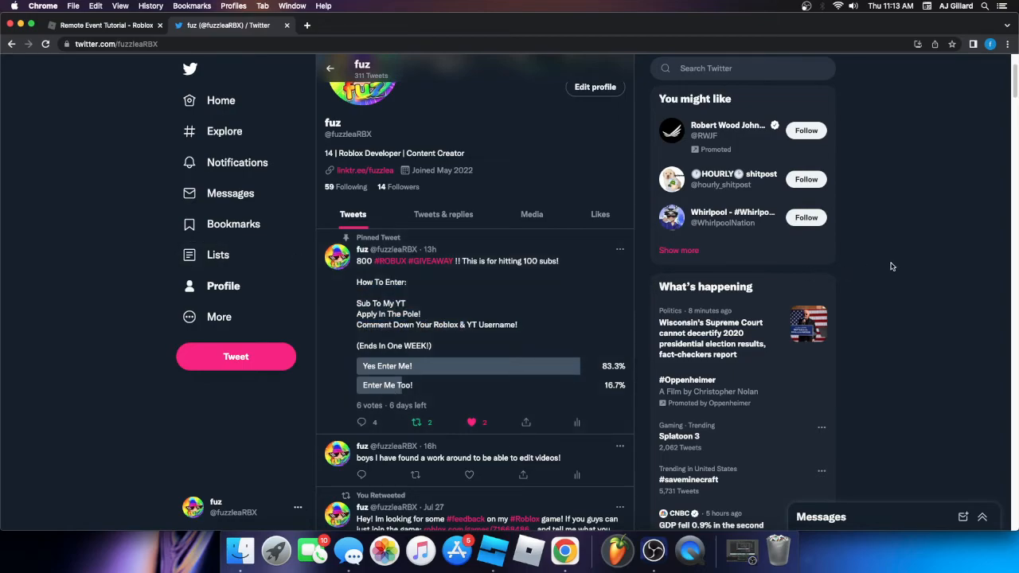
pyautogui.click(105, 25)
pyautogui.write('youtube.com')
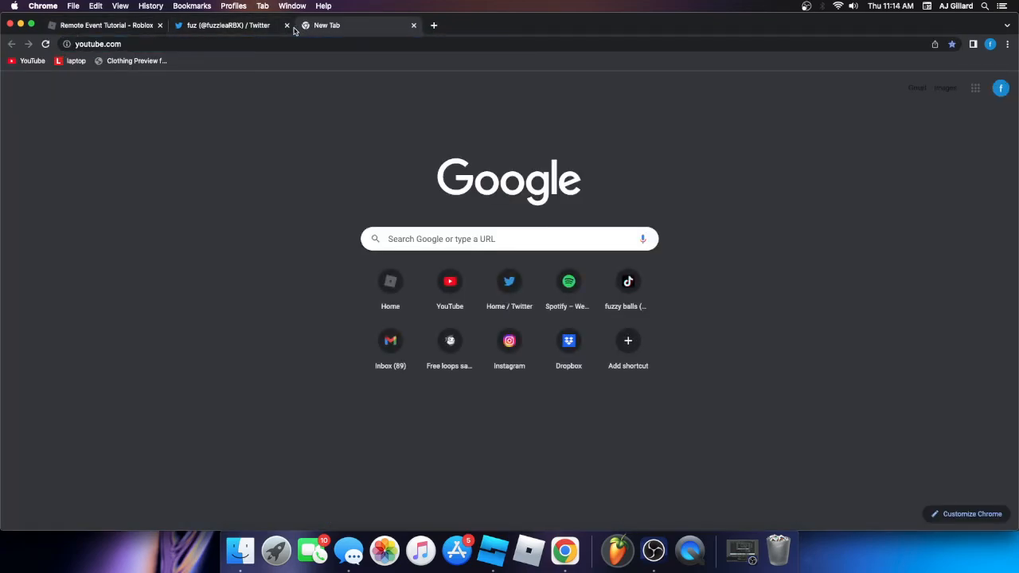
# Search YouTube for 'ericance' and view the Eric Stalcup channel showing 87 subscribers.
pyautogui.click(449, 281)
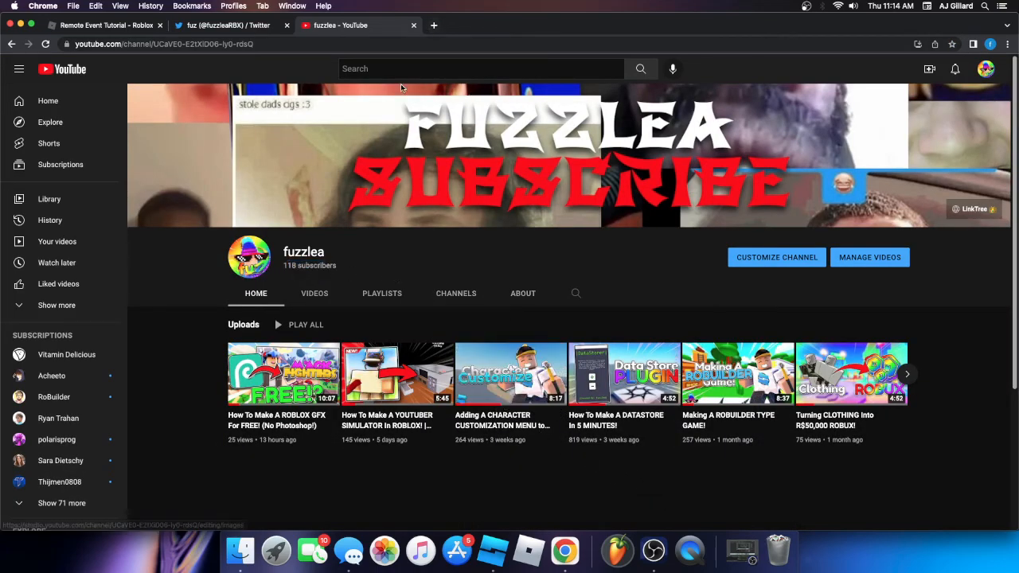
pyautogui.write('ericance')
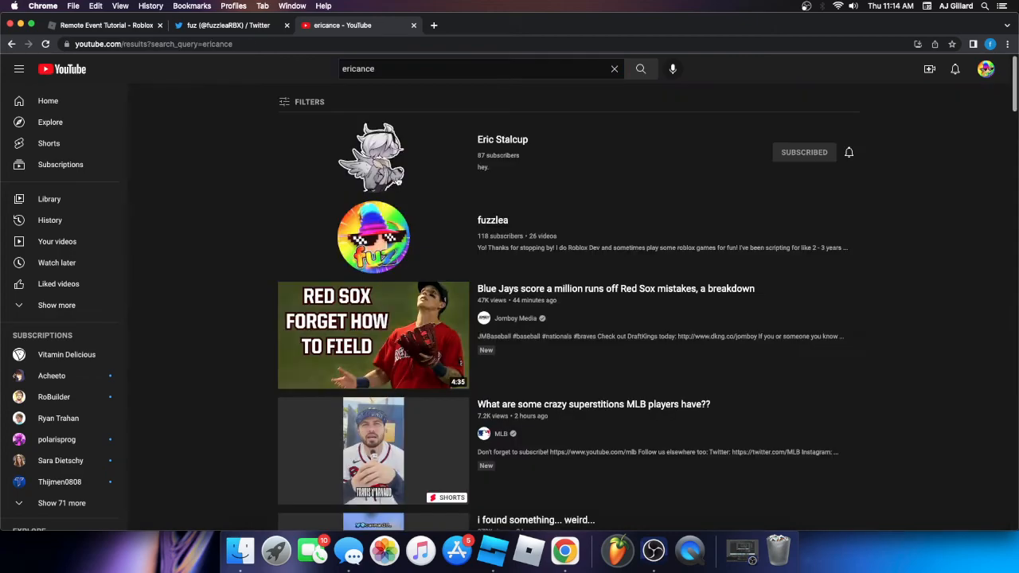
pyautogui.click(503, 140)
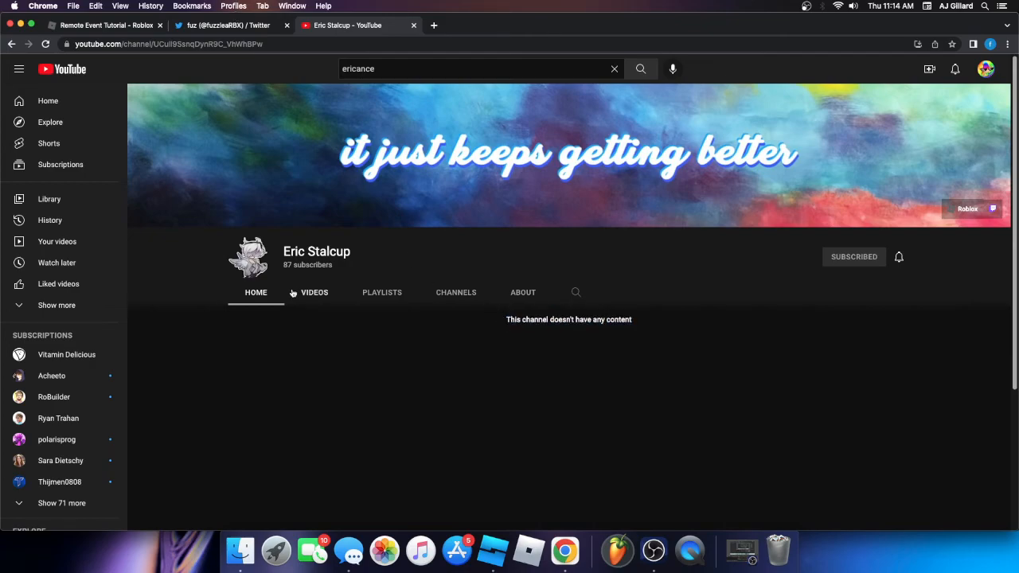
pyautogui.moveTo(336, 270)
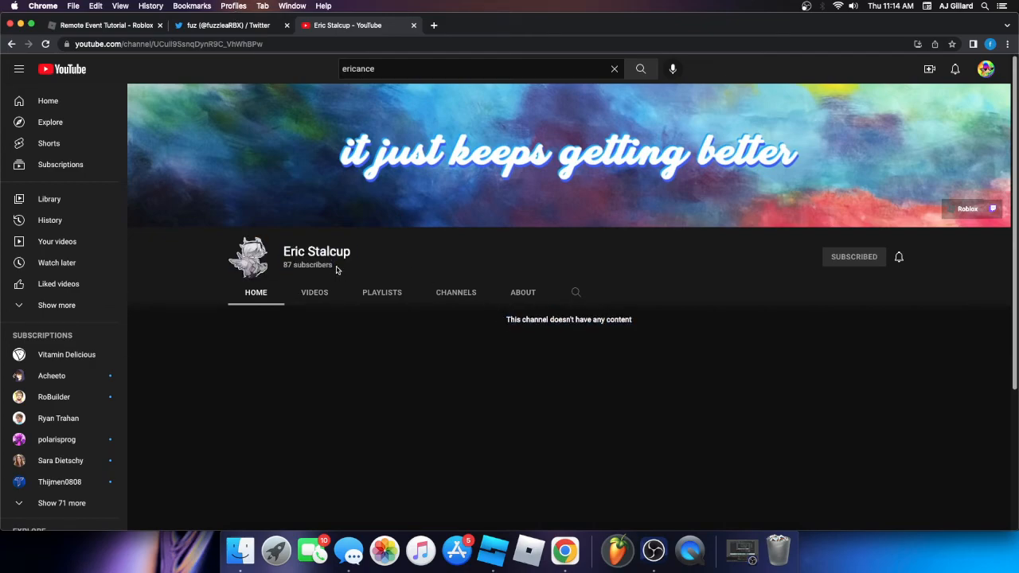
pyautogui.doubleClick(308, 264)
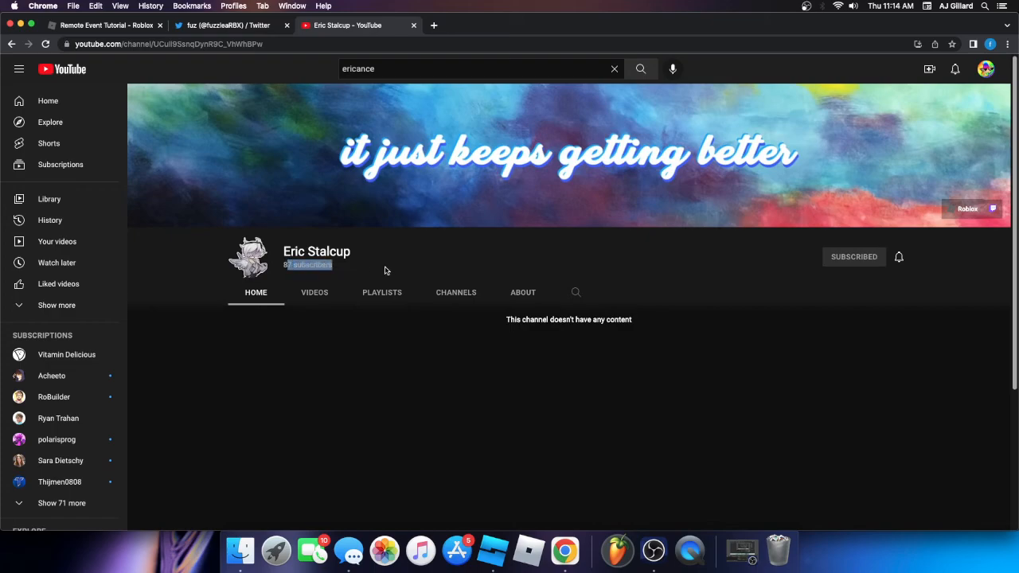